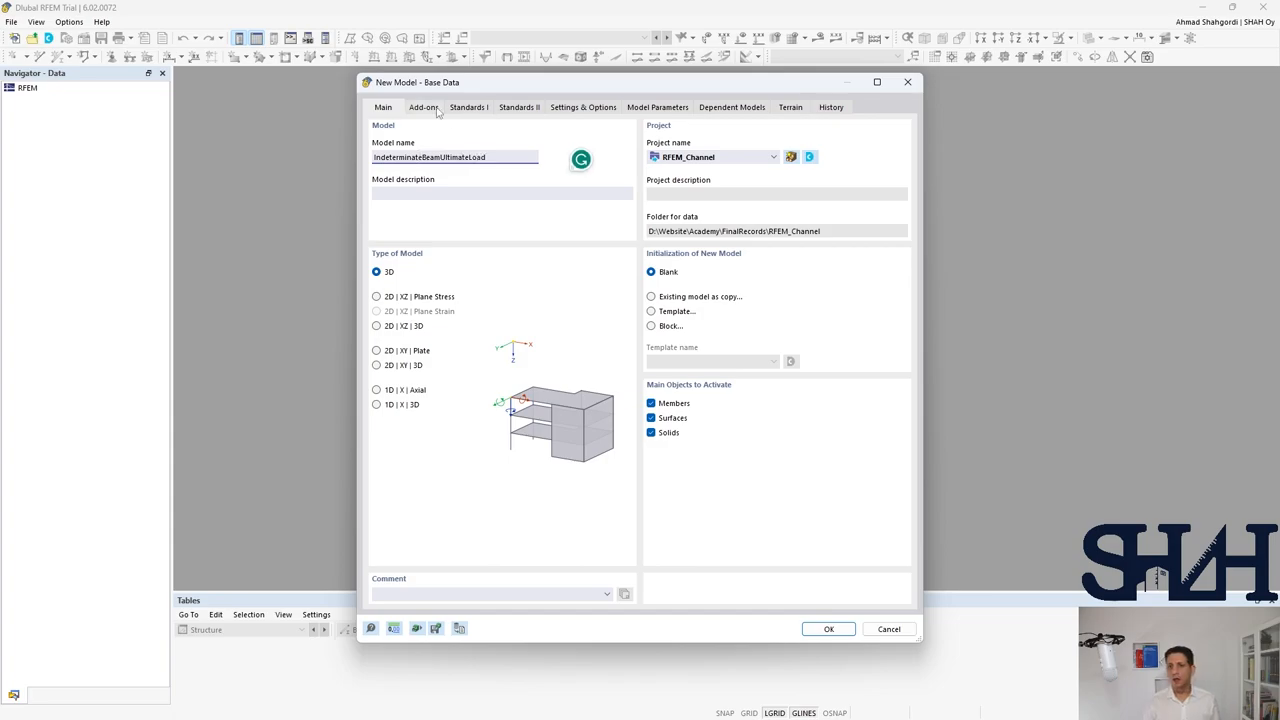
# Review the new model's Add-ons, then its Settings & Options in Base Data.
pyautogui.click(424, 108)
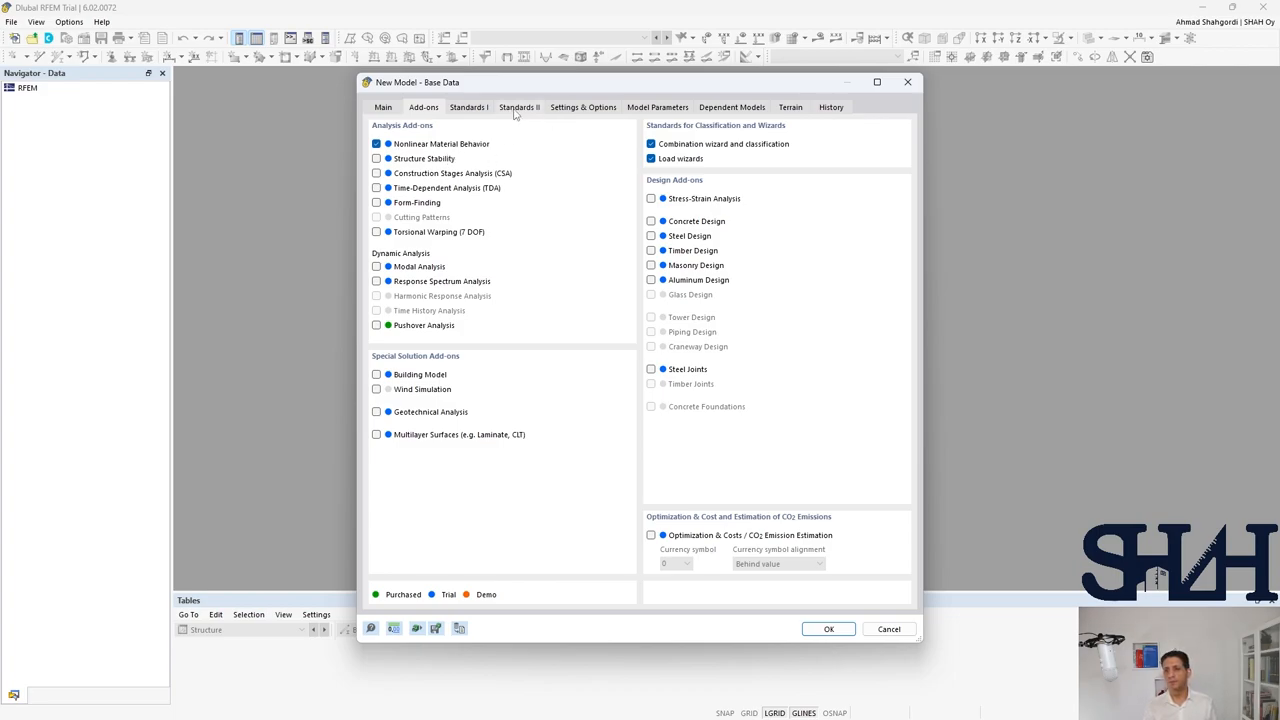
pyautogui.click(584, 108)
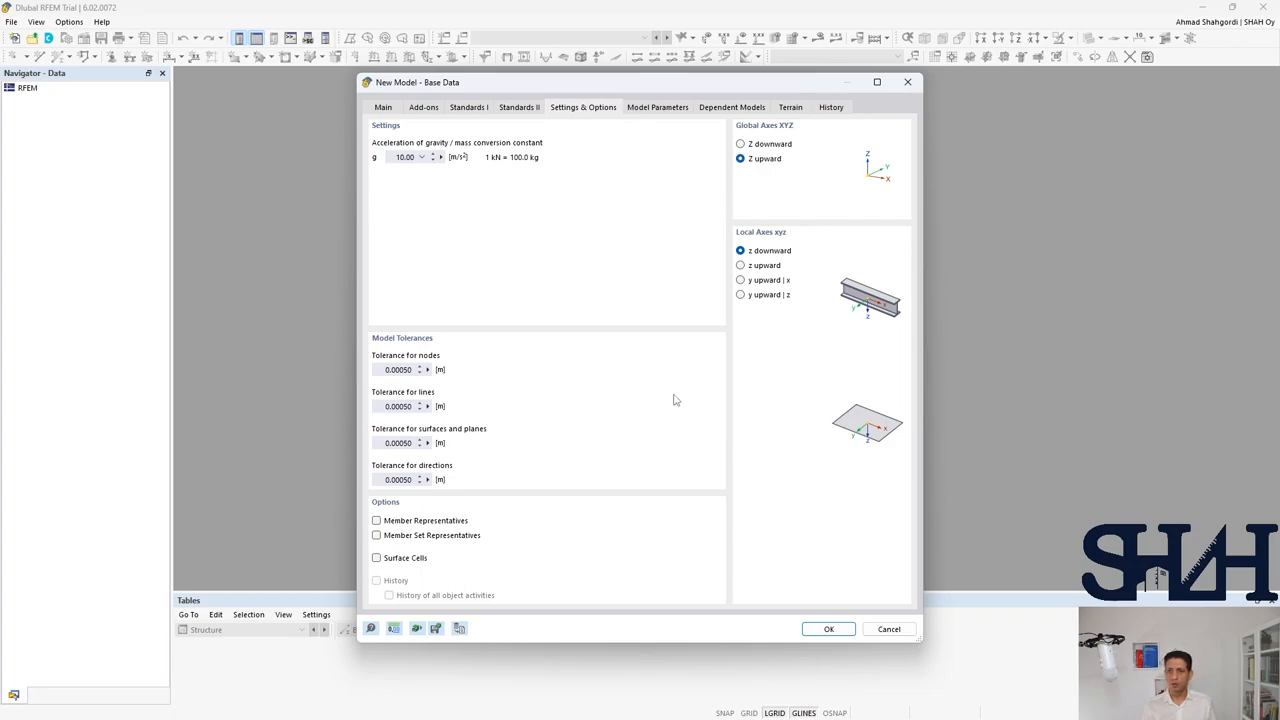
# Create the model from the base data and start a new material from the Navigator.
pyautogui.click(828, 628)
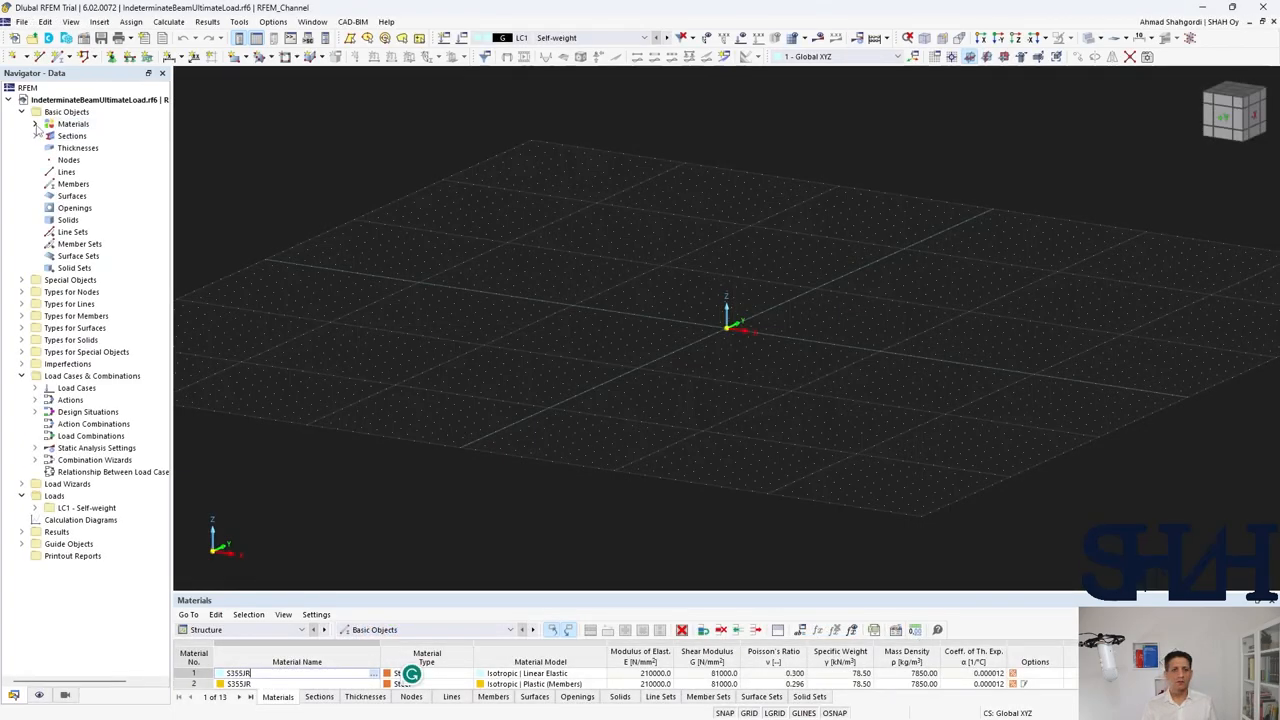
pyautogui.click(36, 124)
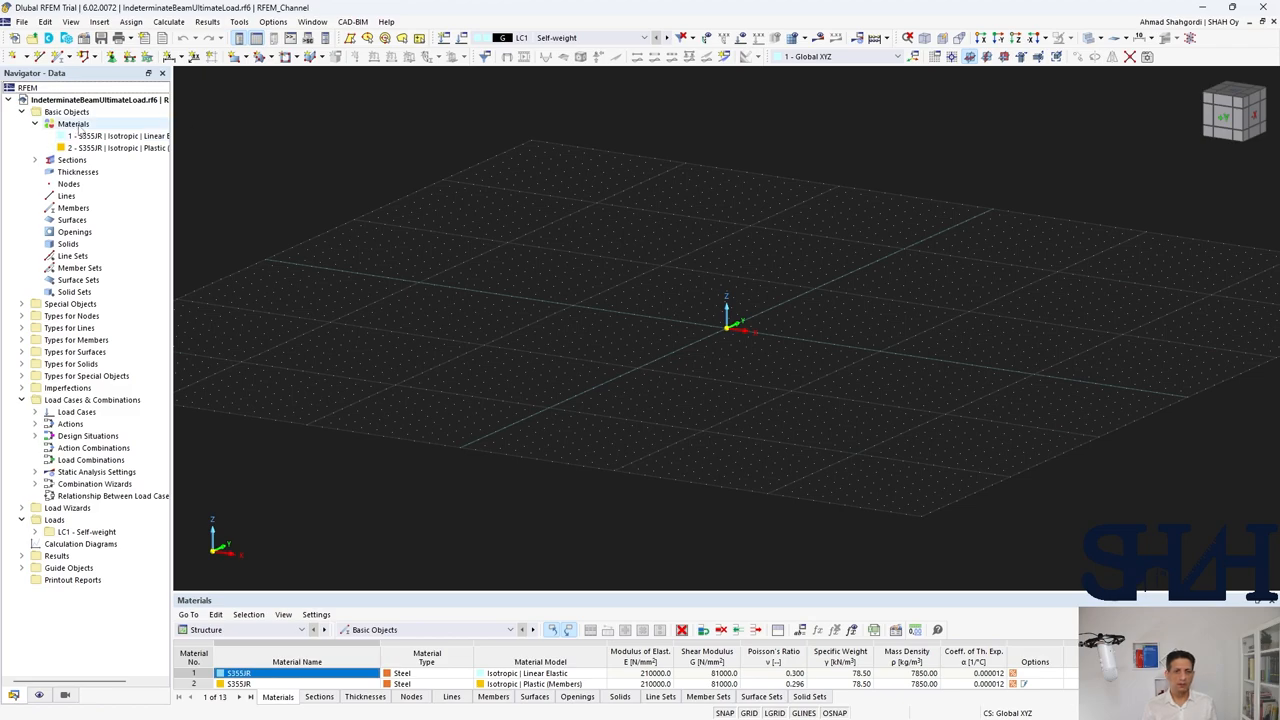
pyautogui.rightClick(72, 124)
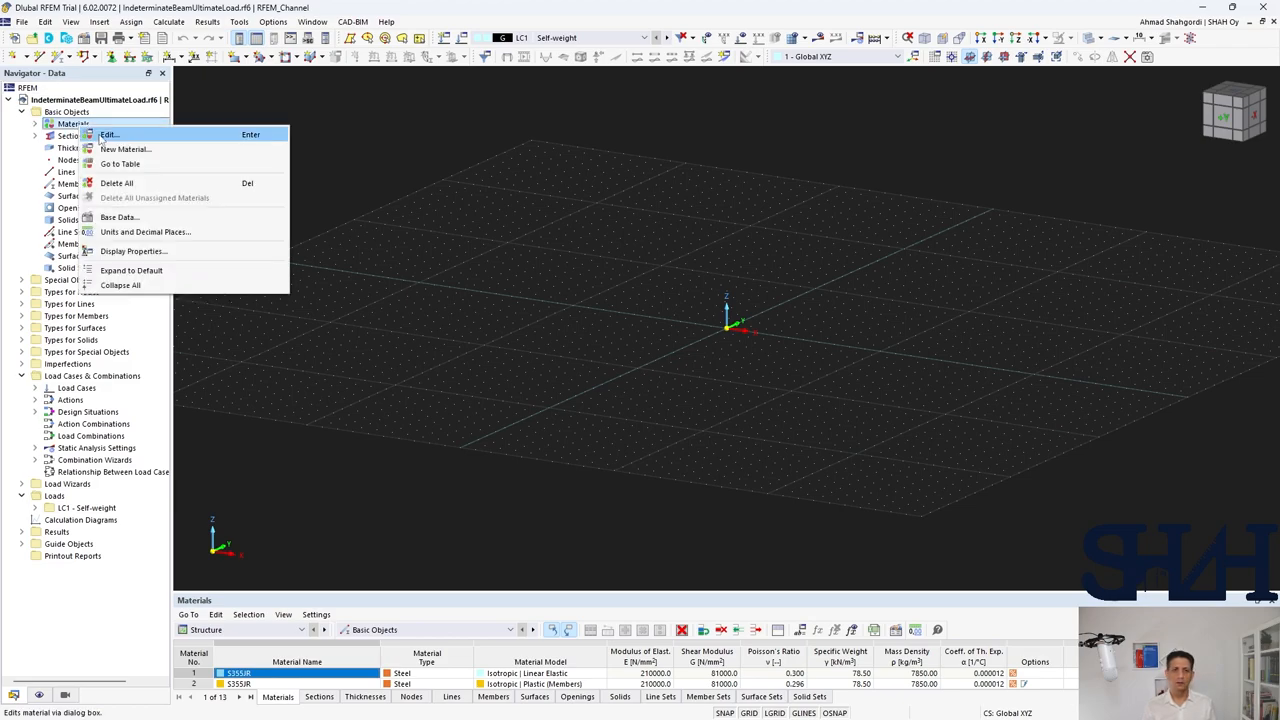
pyautogui.click(108, 132)
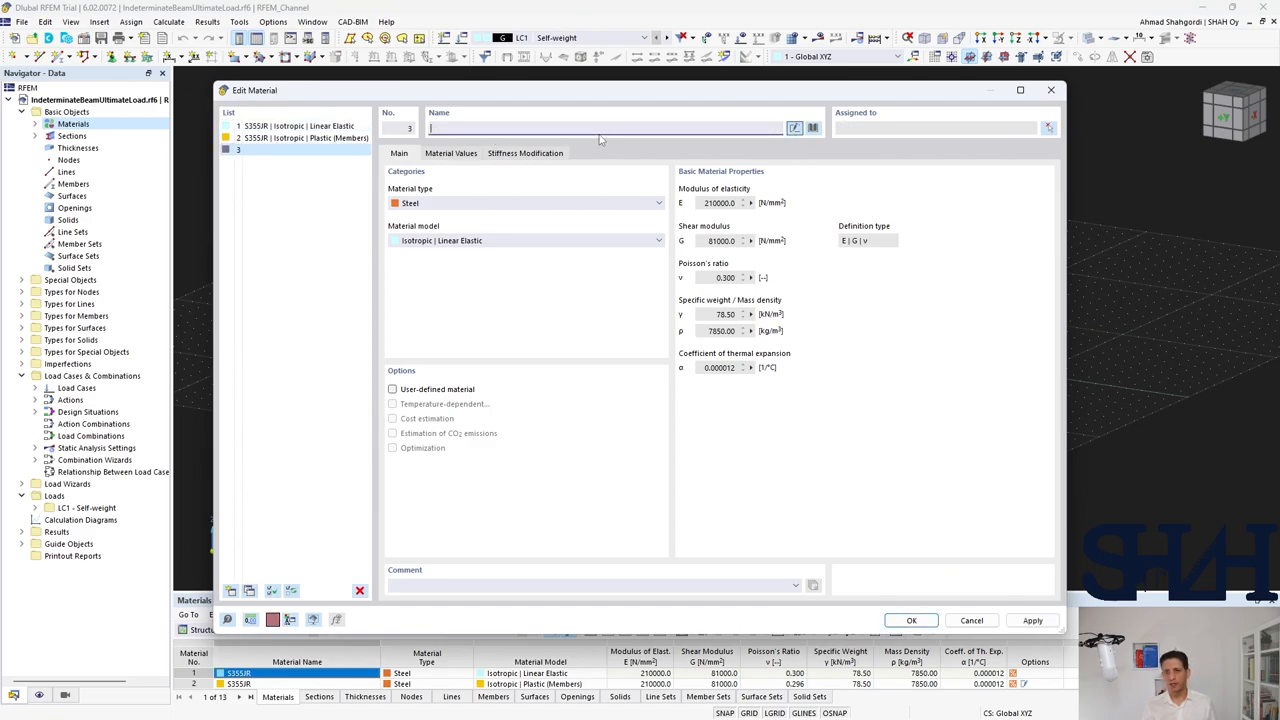
# Name the material Sy=250MPa and make it Isotropic | Plastic (Members).
pyautogui.write('Sy')
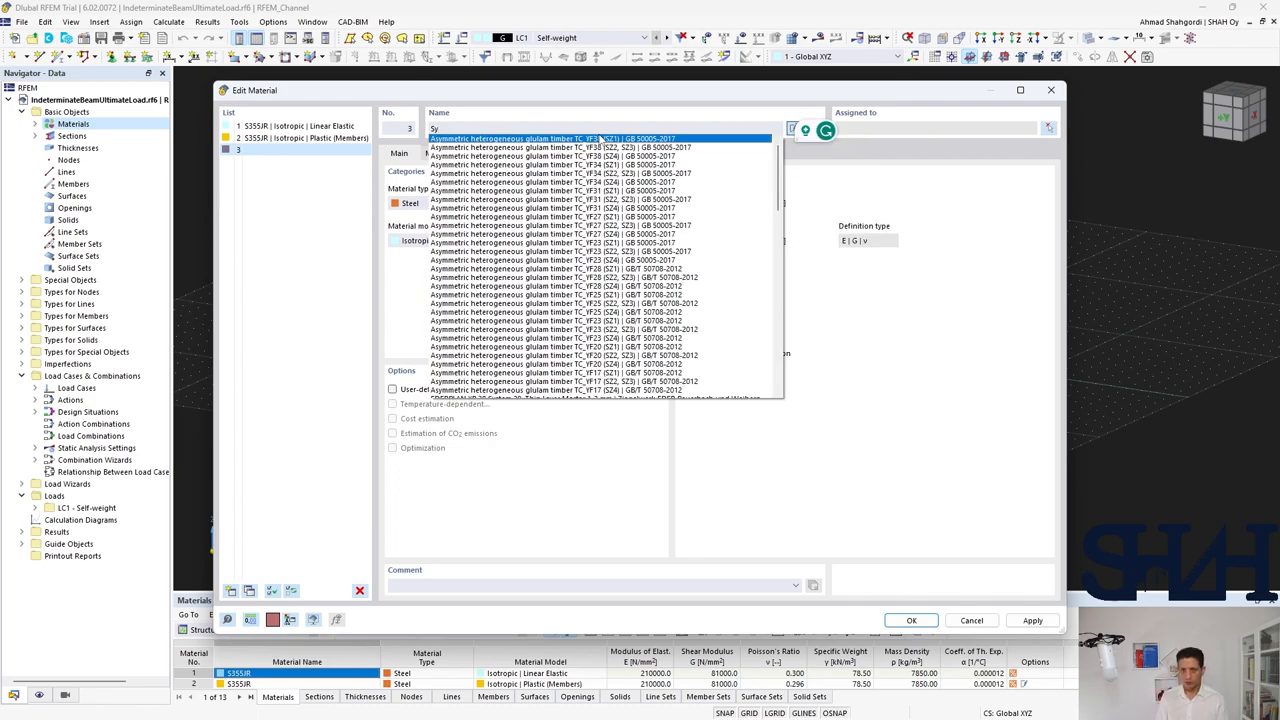
pyautogui.write('Sy=250')
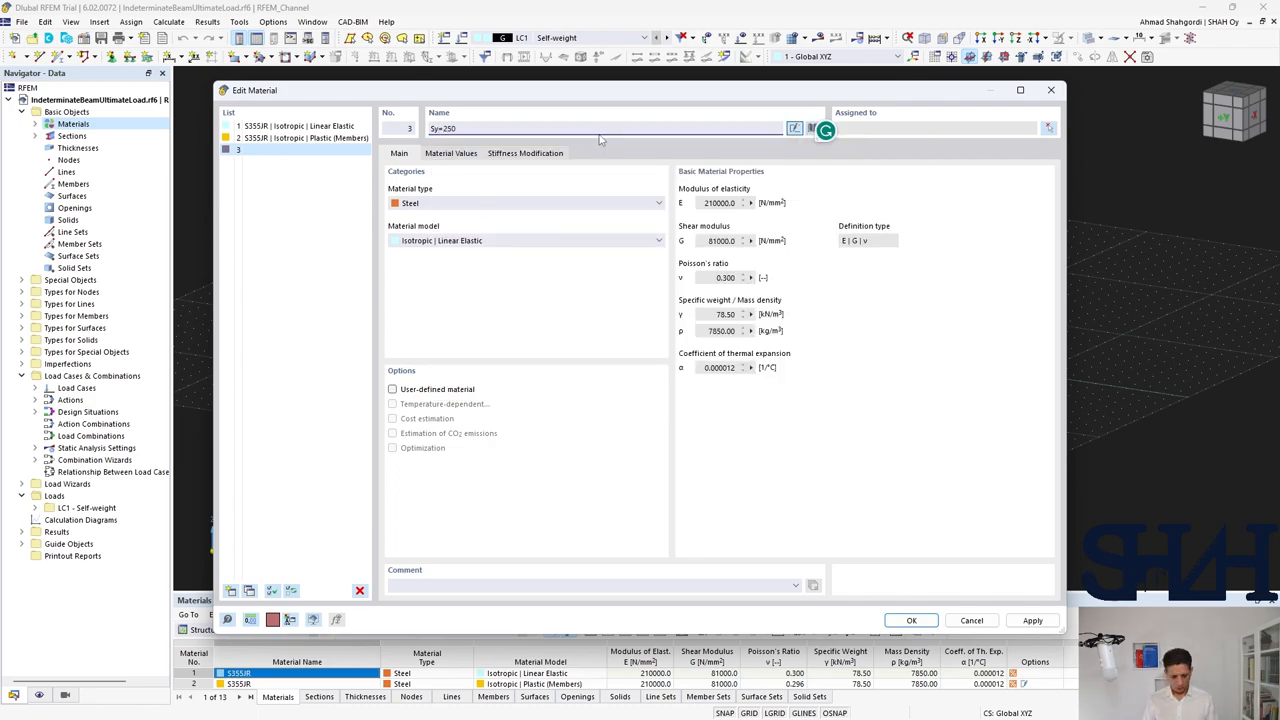
pyautogui.write('MPa')
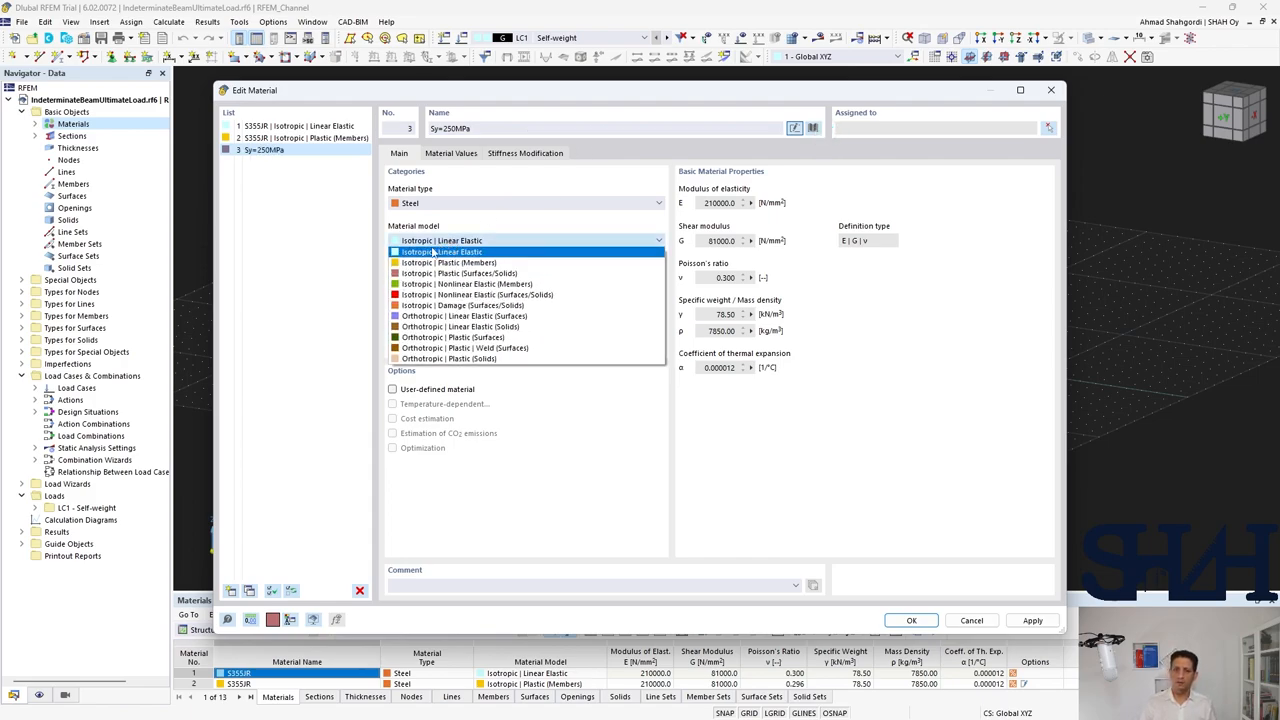
pyautogui.click(440, 262)
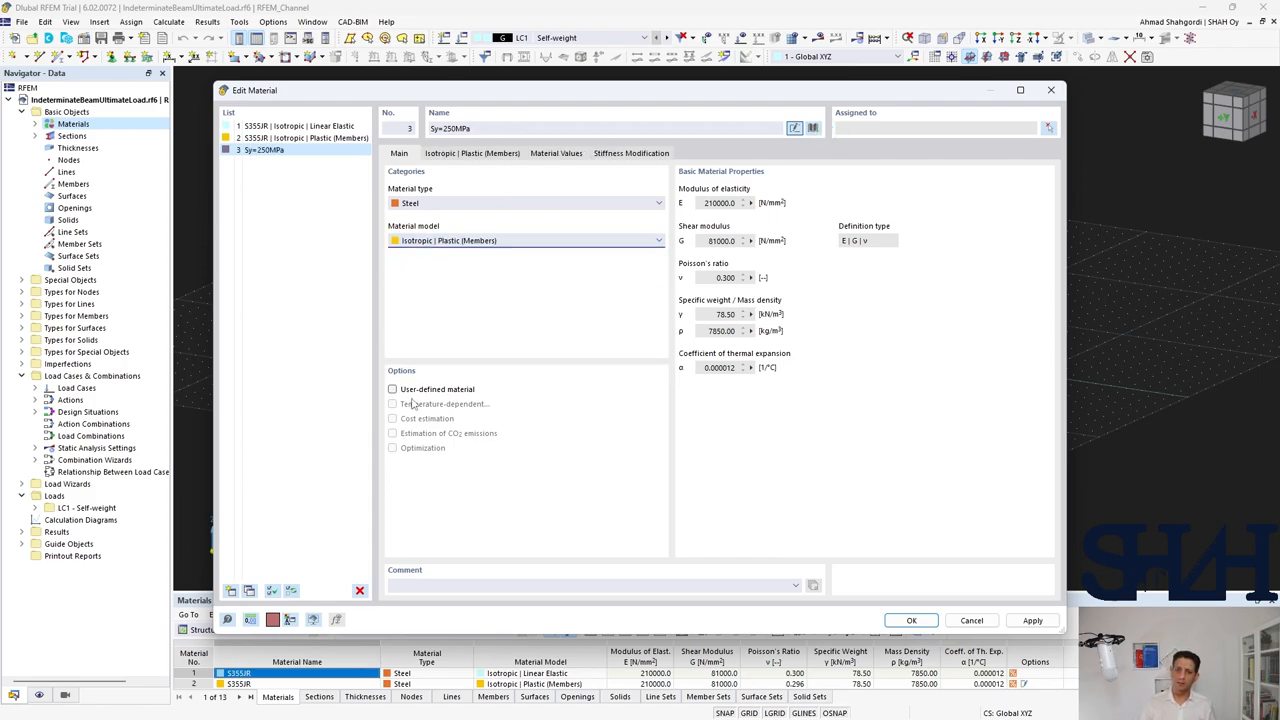
# Set a bilinear stress-strain diagram with fy 250 and check the material values table.
pyautogui.click(472, 152)
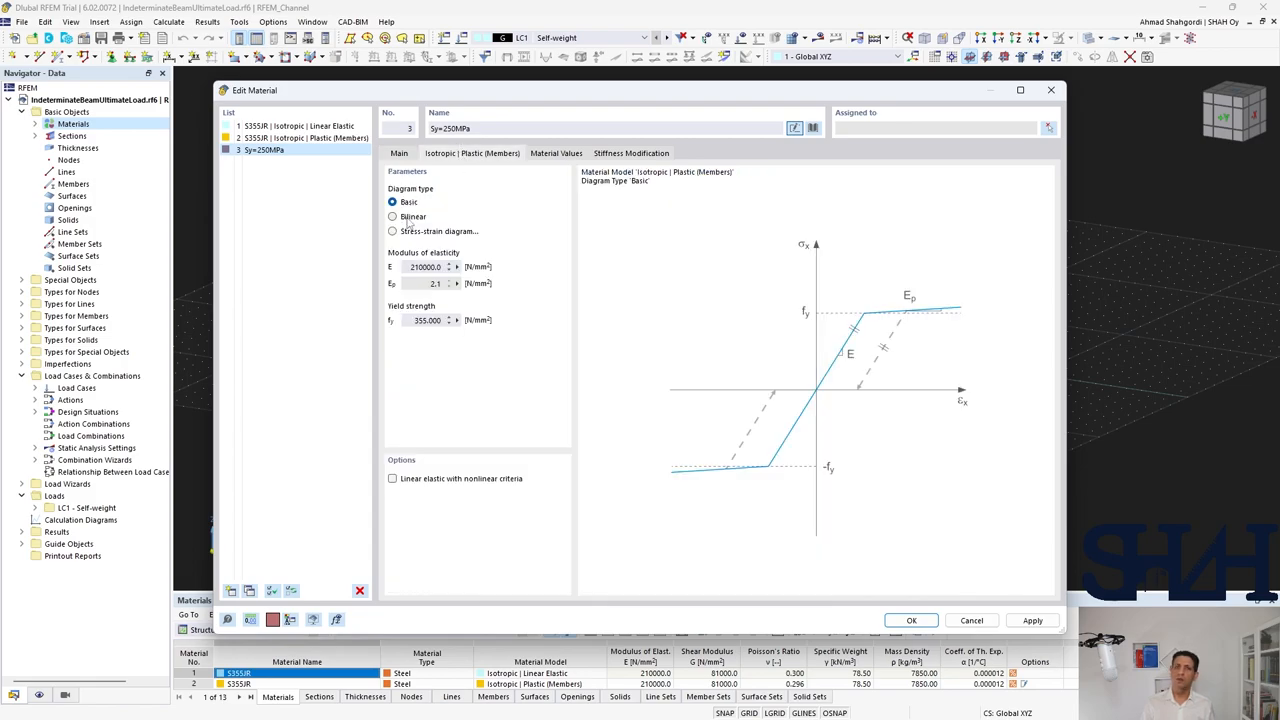
pyautogui.click(392, 216)
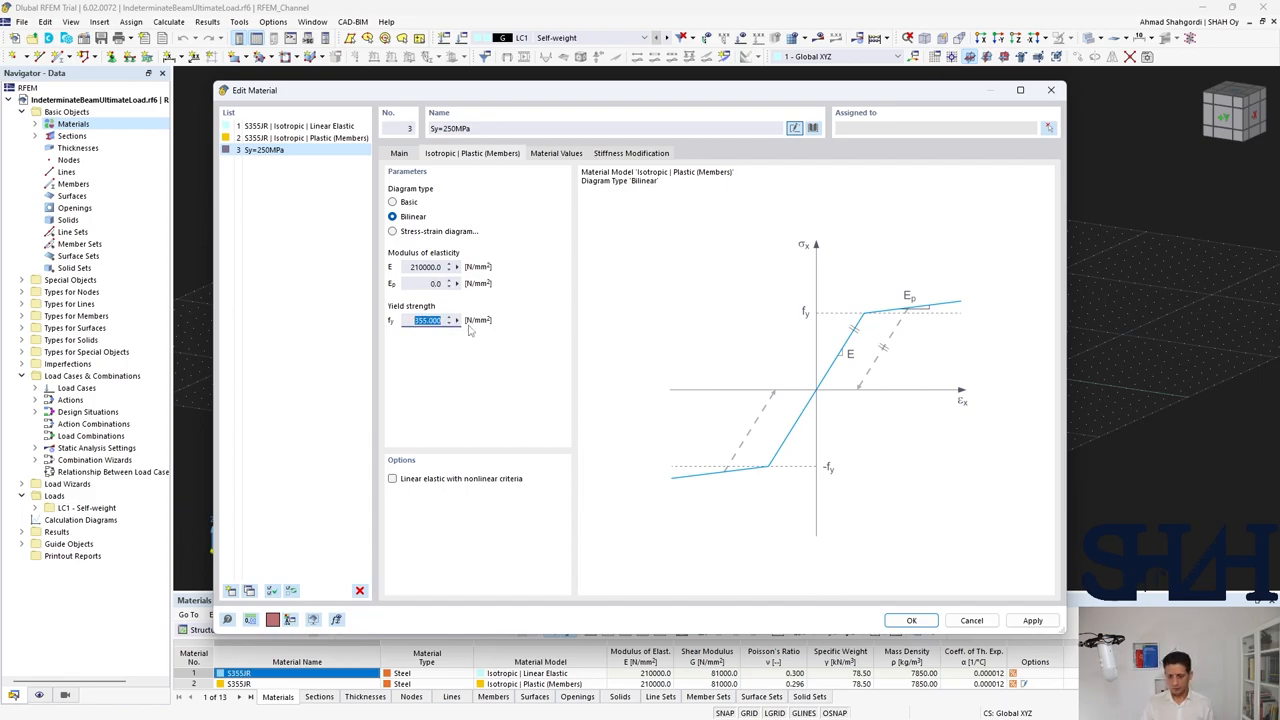
pyautogui.write('250')
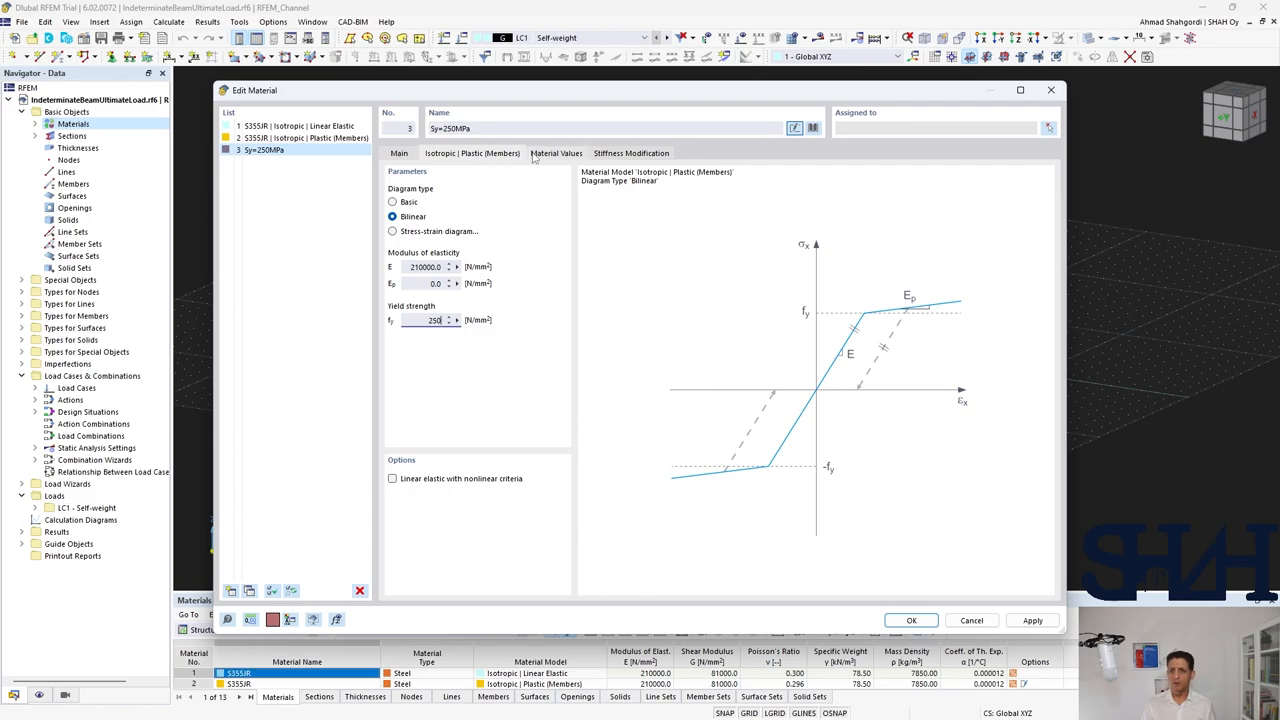
pyautogui.click(556, 152)
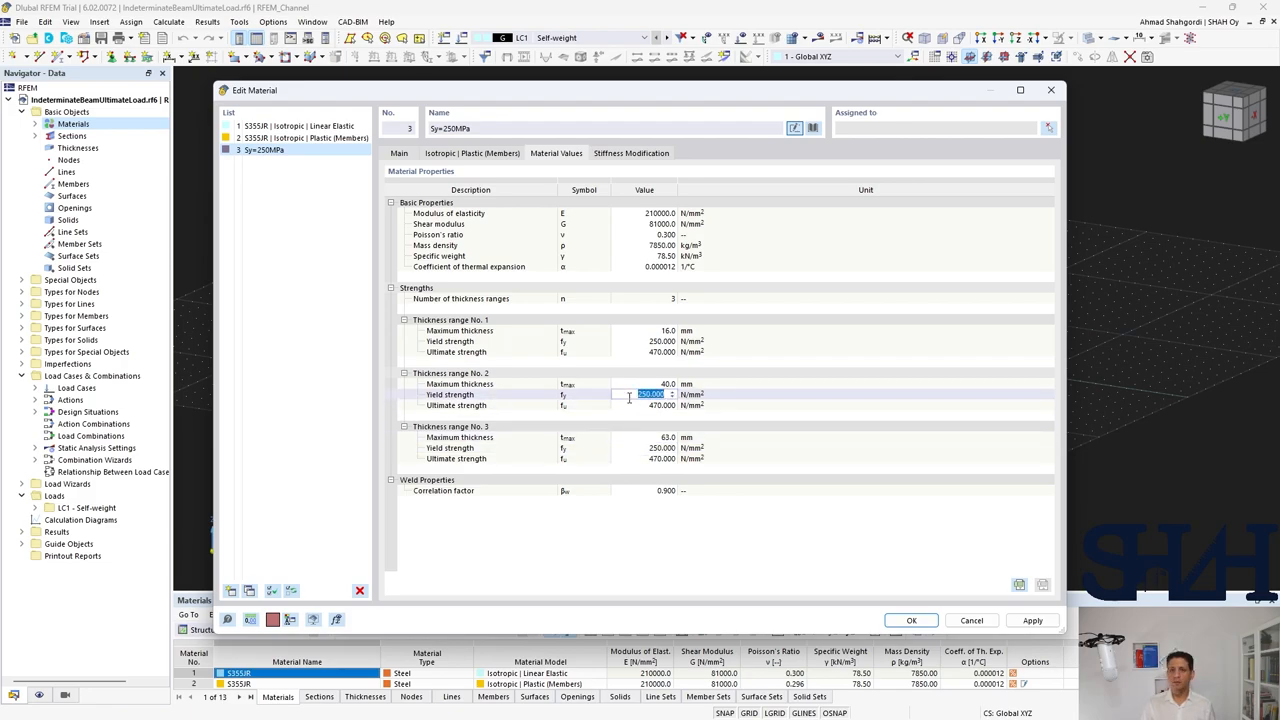
pyautogui.click(398, 152)
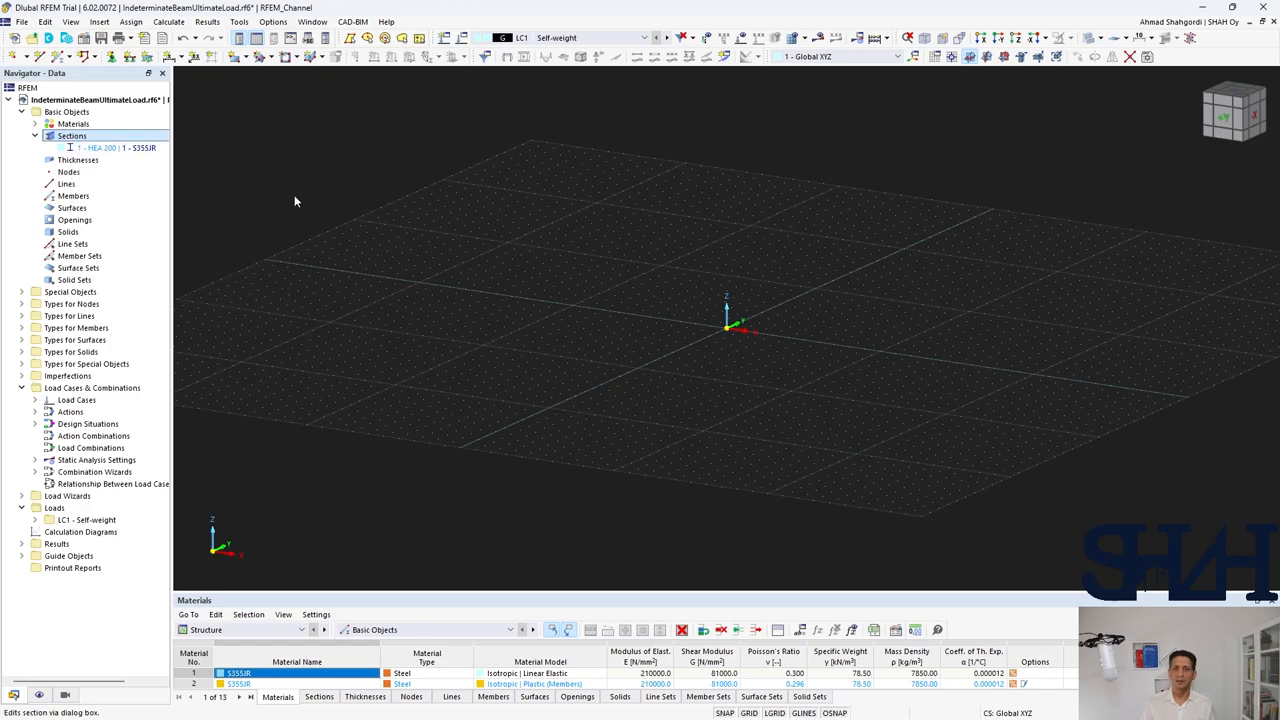
# Edit the section to a 50/120 massive rectangle and assign material Sy=250MPa.
pyautogui.doubleClick(104, 148)
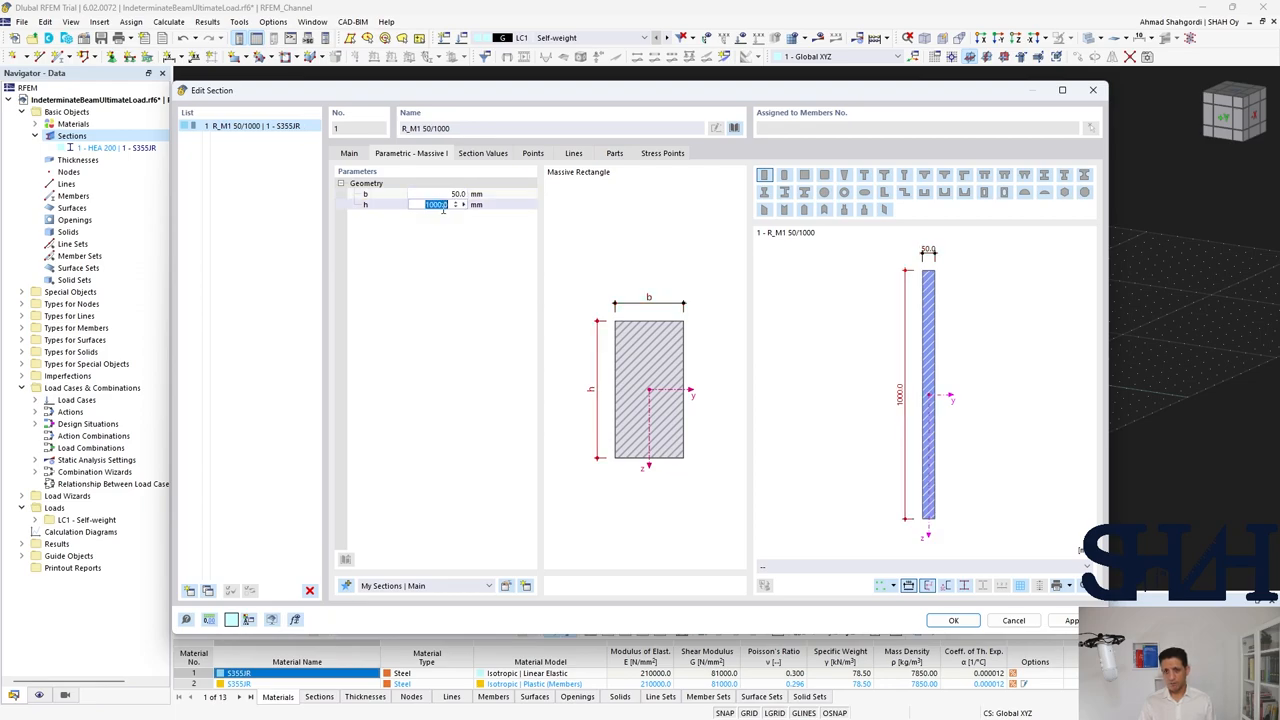
pyautogui.click(348, 152)
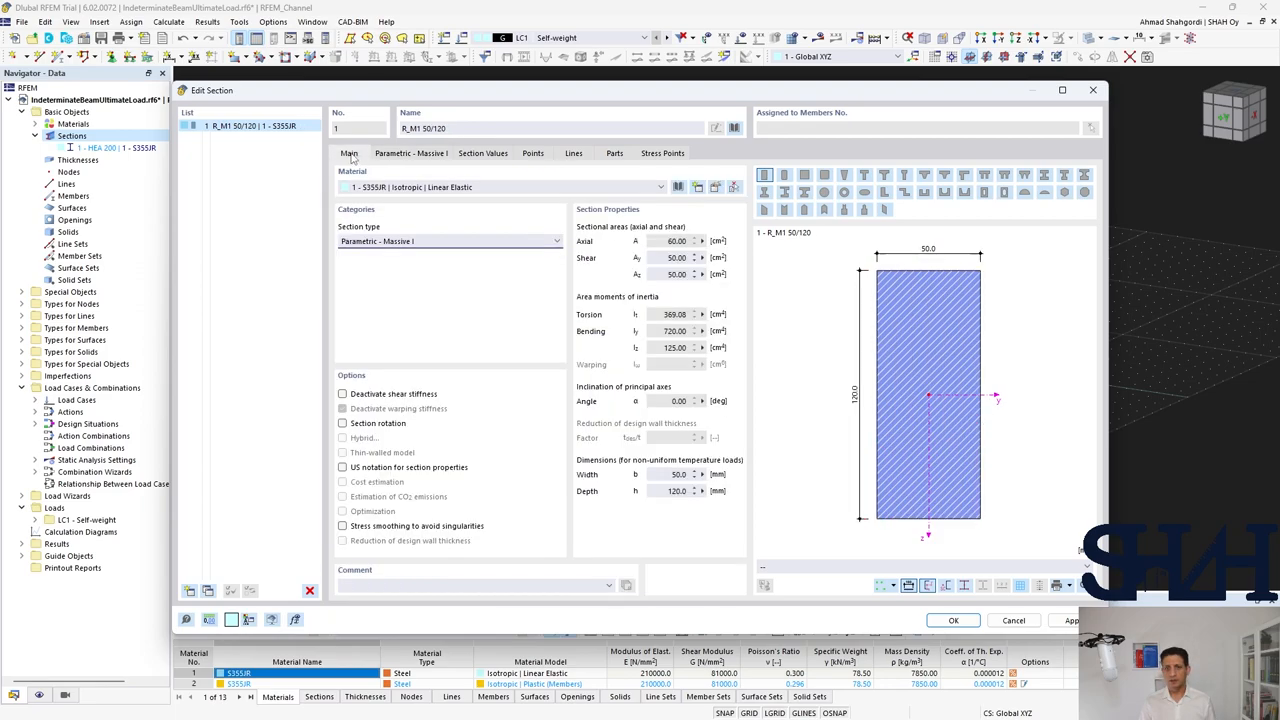
pyautogui.click(660, 188)
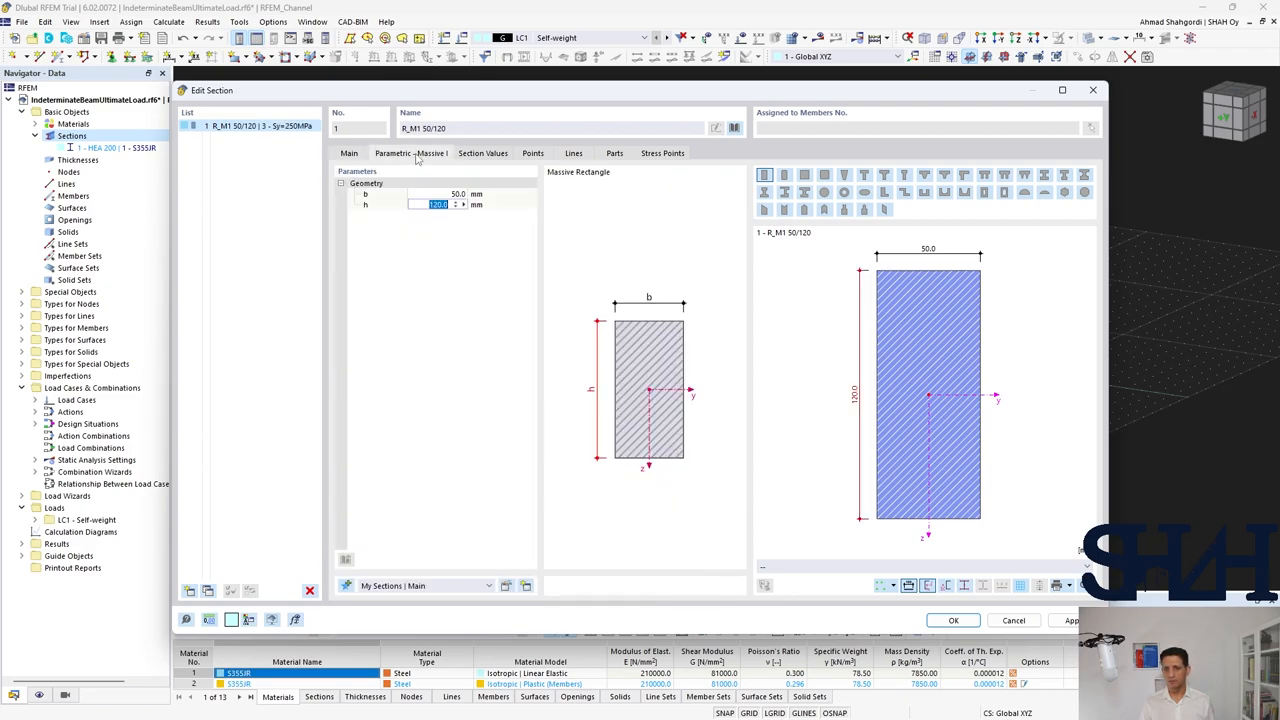
pyautogui.moveTo(762, 514)
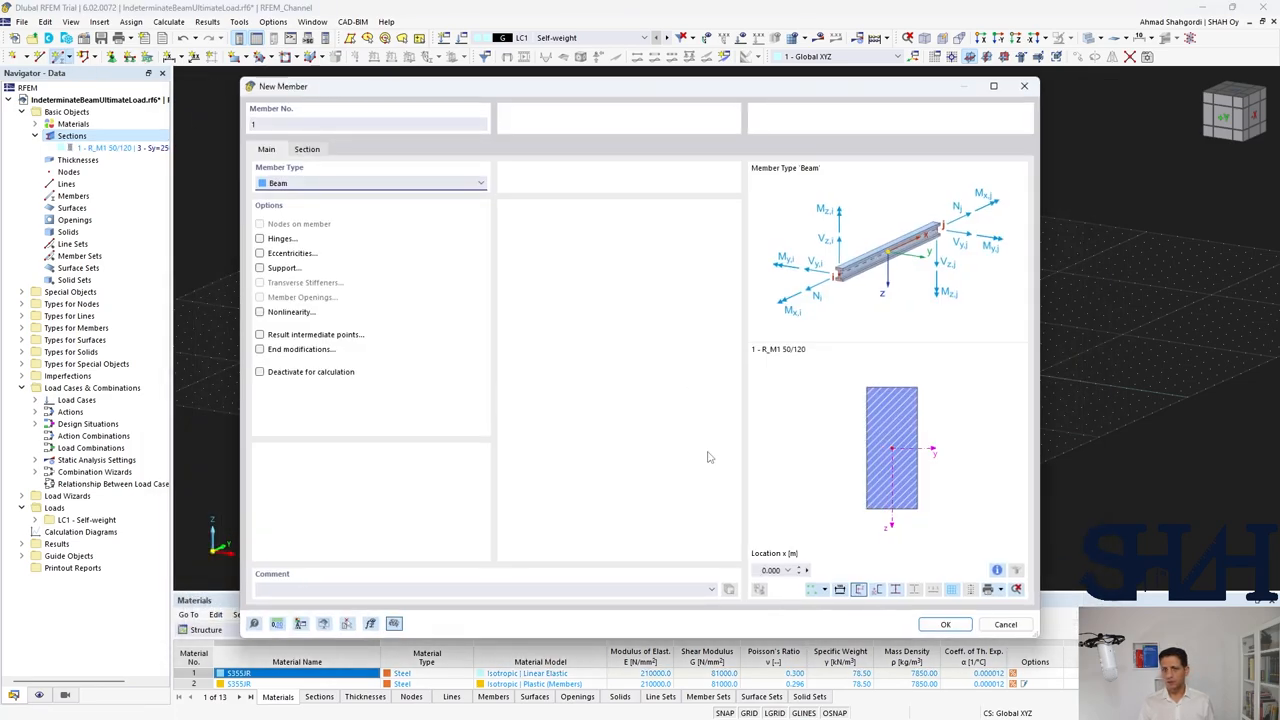
# Give the new member section R_M1 50/120 | Sy=250MPa at its start and confirm.
pyautogui.click(308, 148)
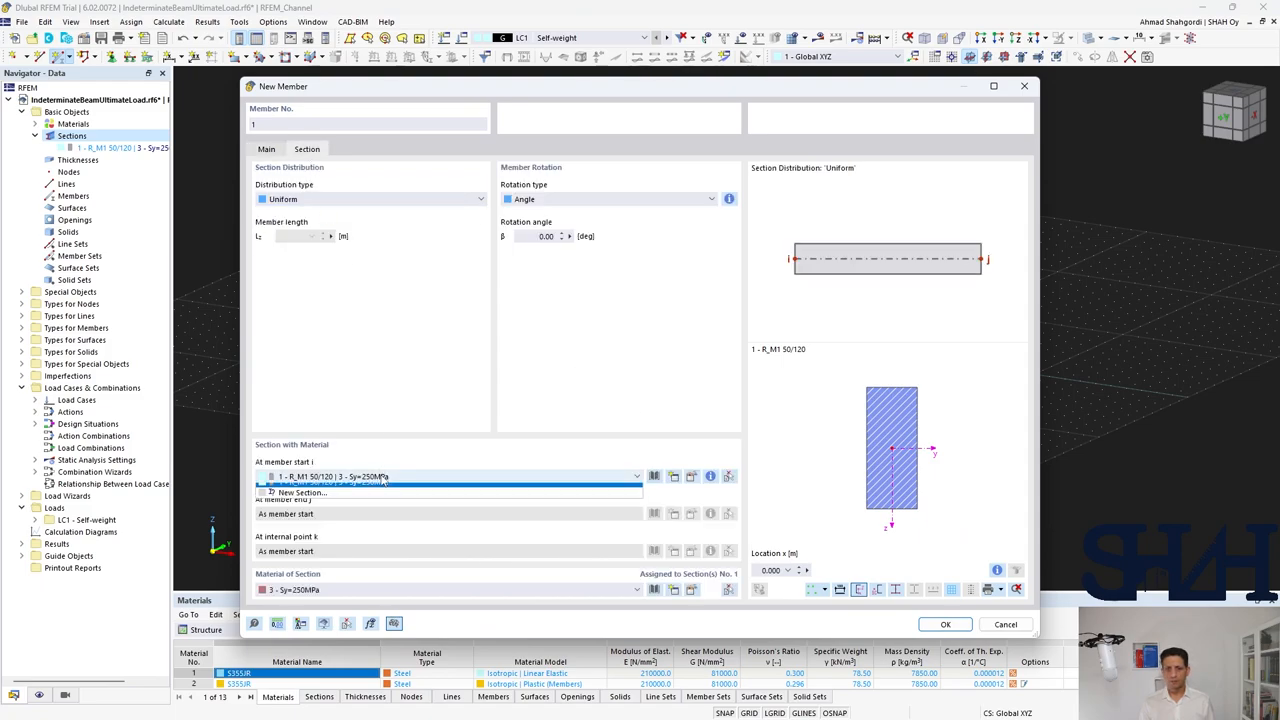
pyautogui.click(360, 482)
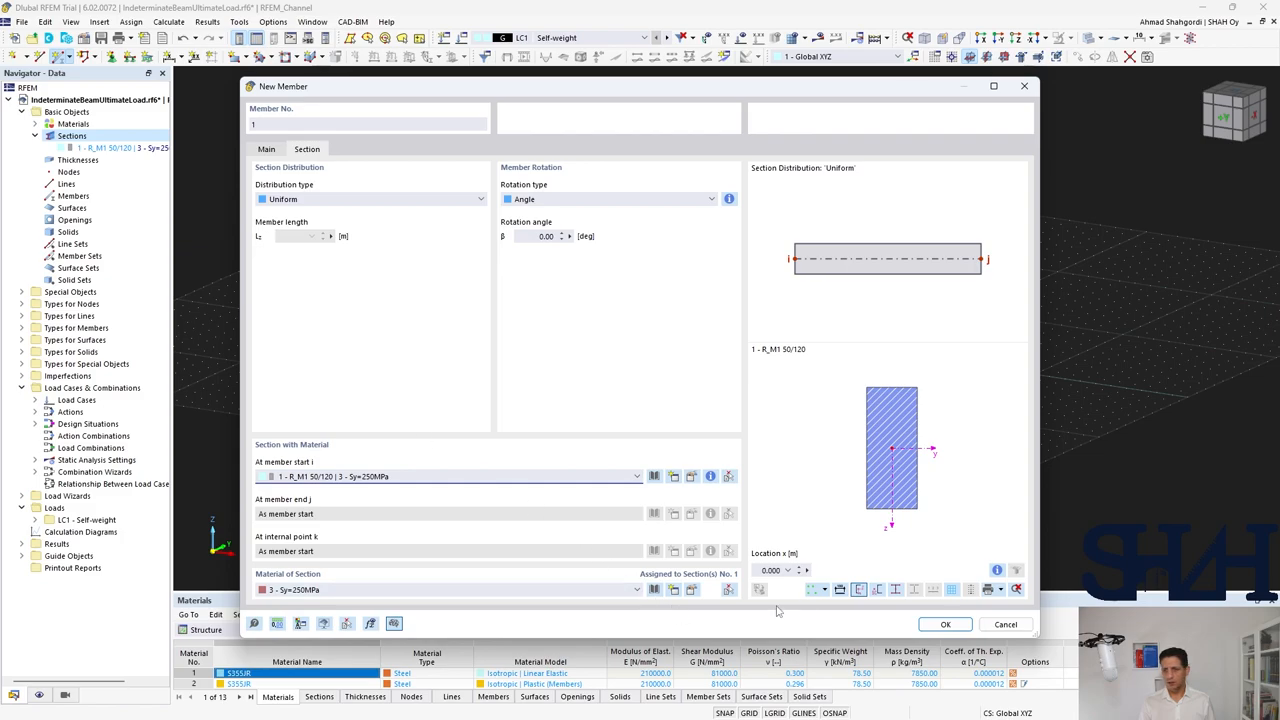
pyautogui.click(944, 624)
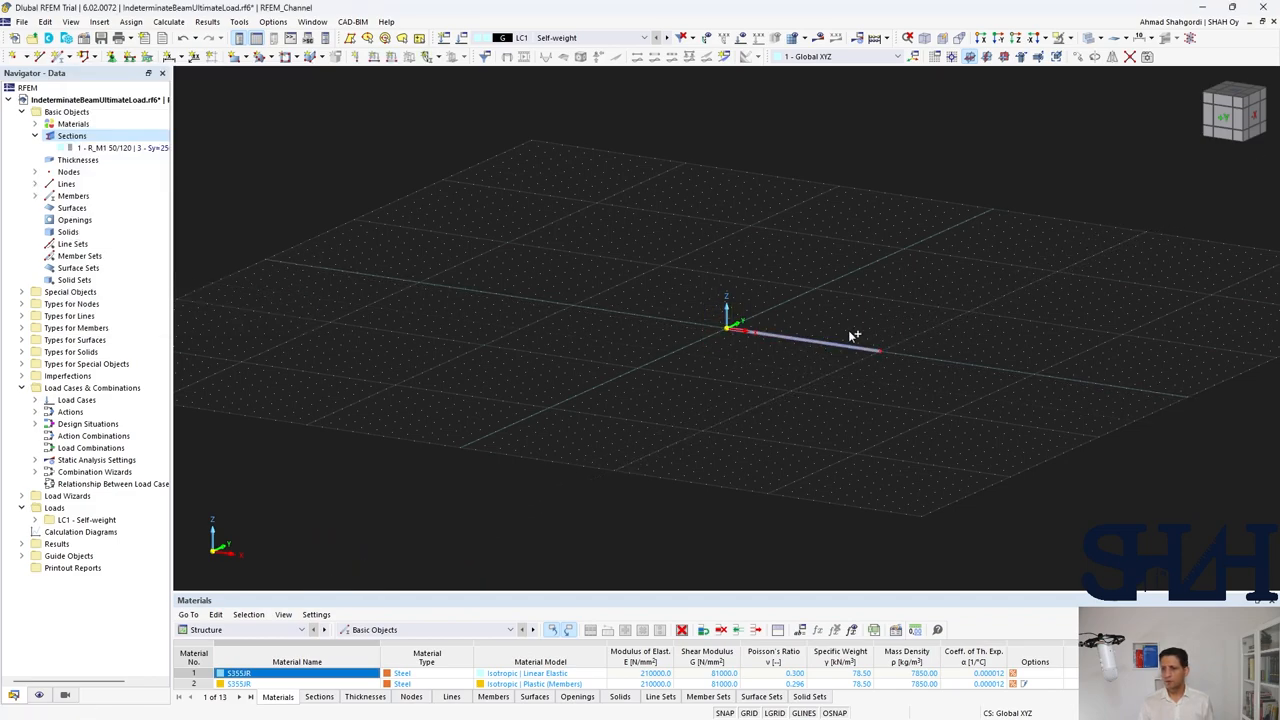
pyautogui.moveTo(610, 382)
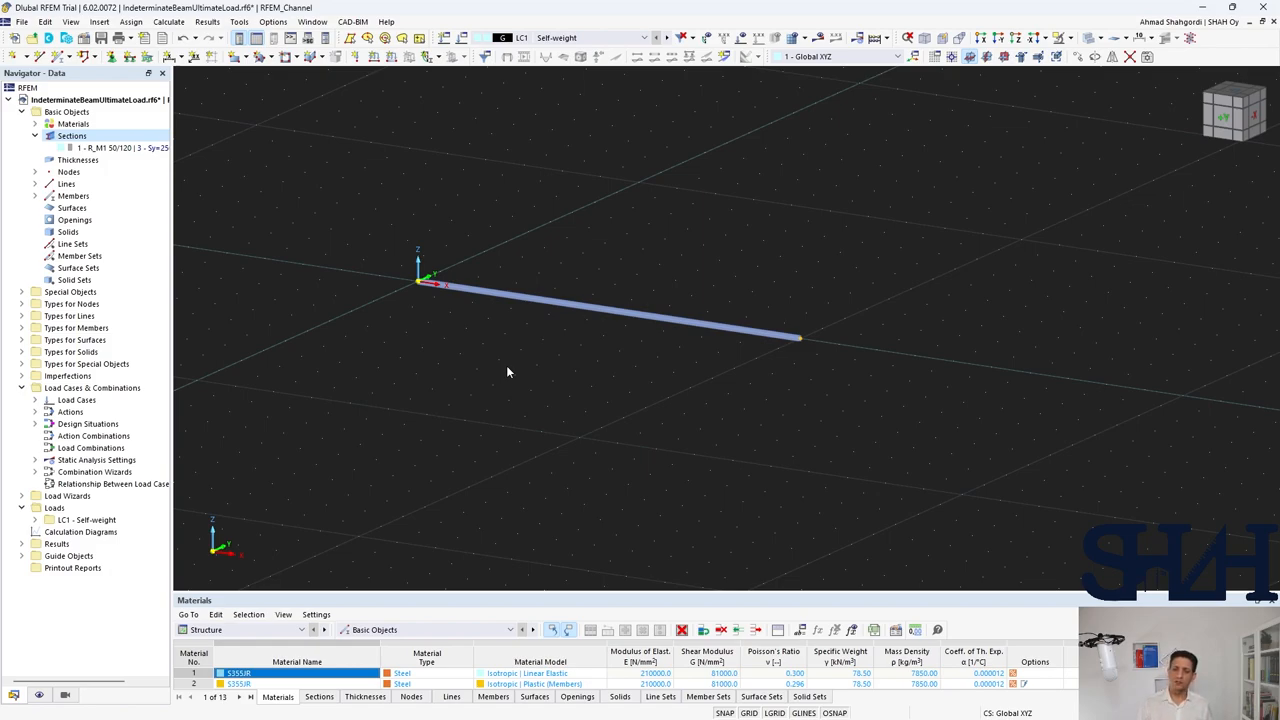
pyautogui.moveTo(480, 364)
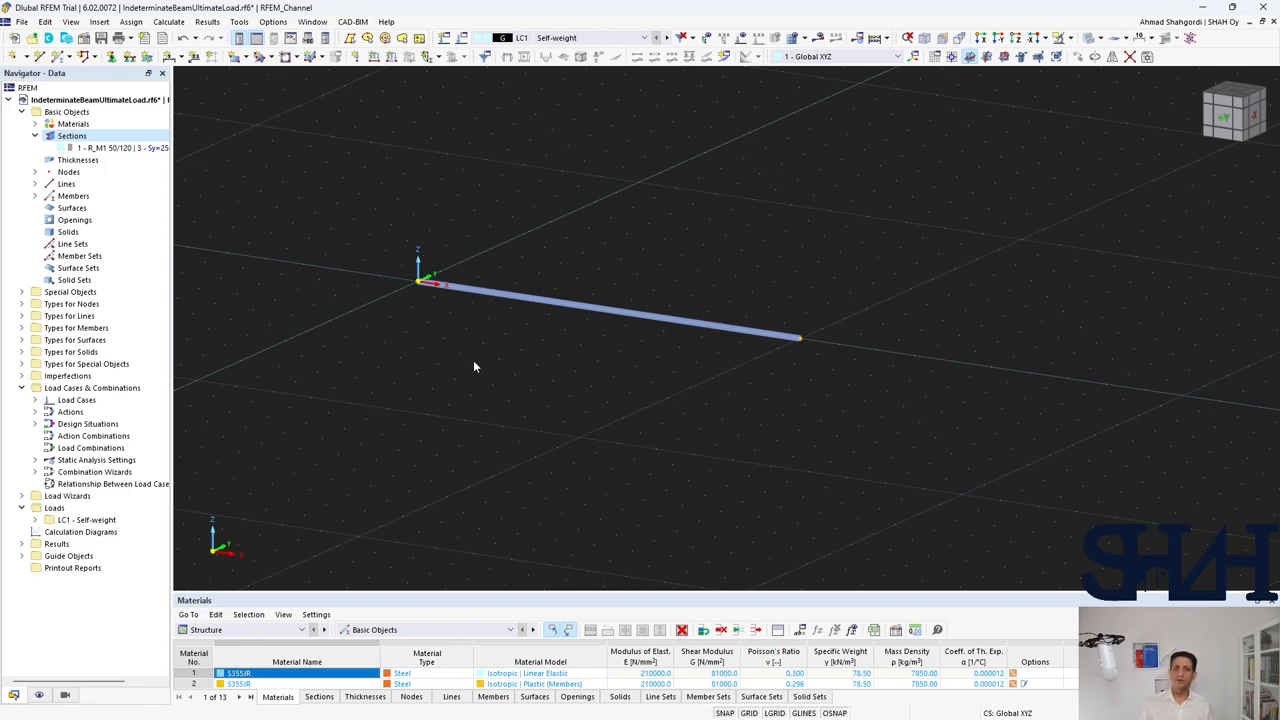
pyautogui.moveTo(200, 132)
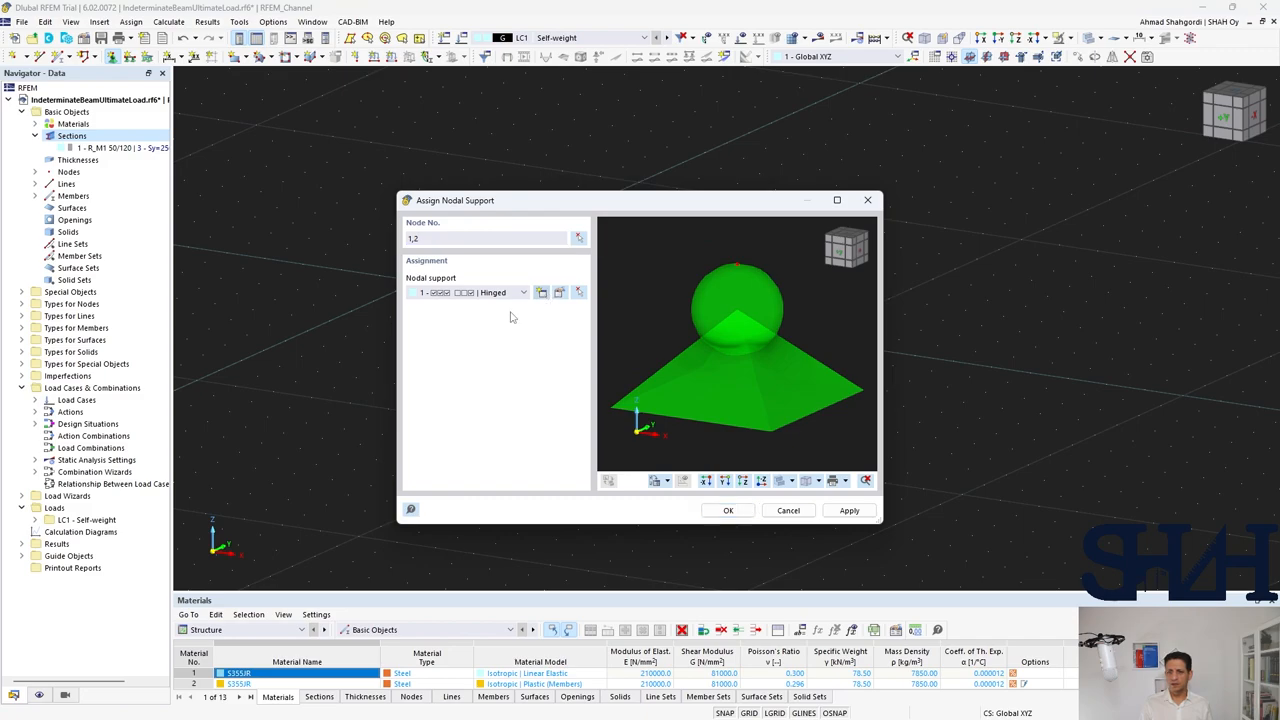
pyautogui.moveTo(444, 352)
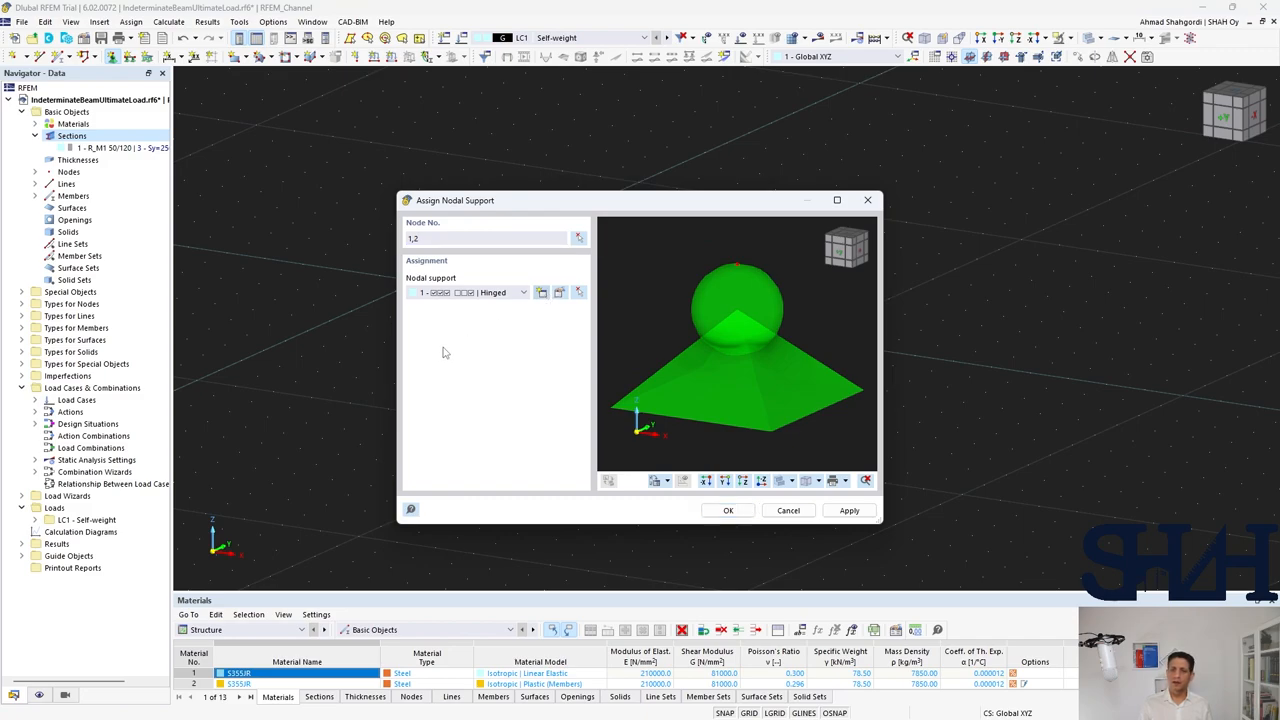
pyautogui.moveTo(466, 348)
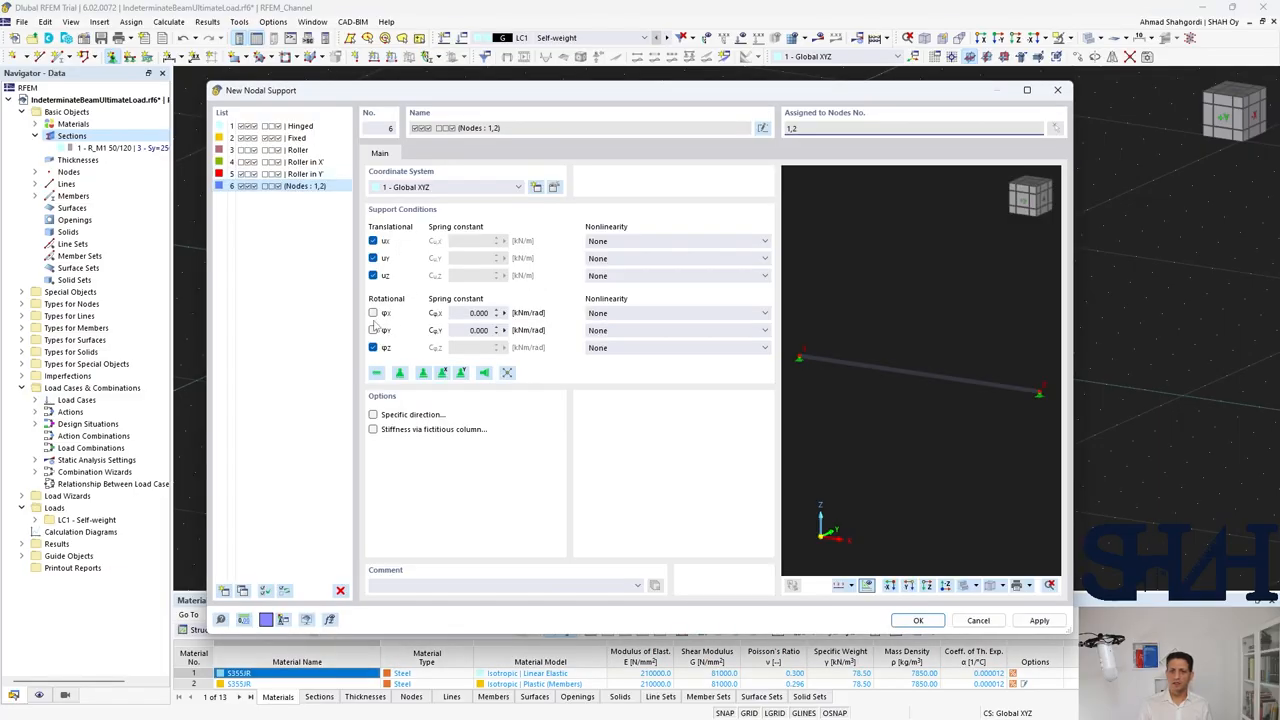
# Set the nonlinearity of rotational φy to Partial Activity.
pyautogui.click(372, 330)
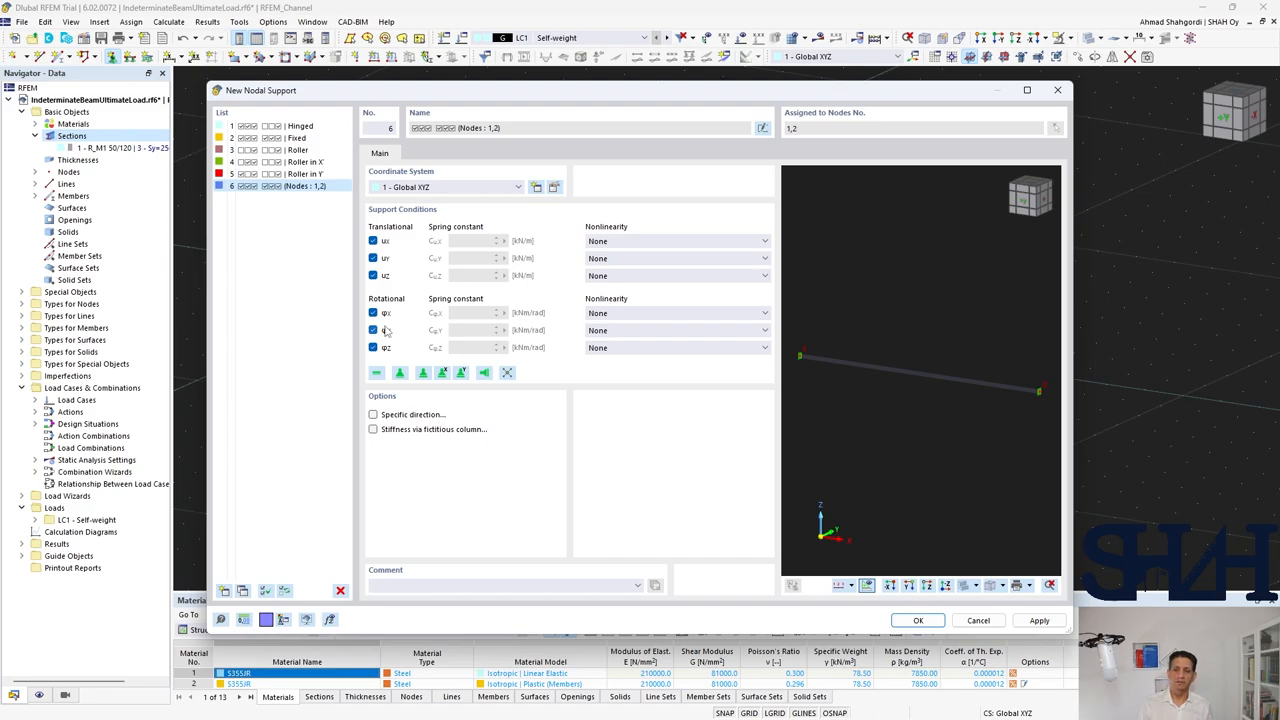
pyautogui.click(760, 330)
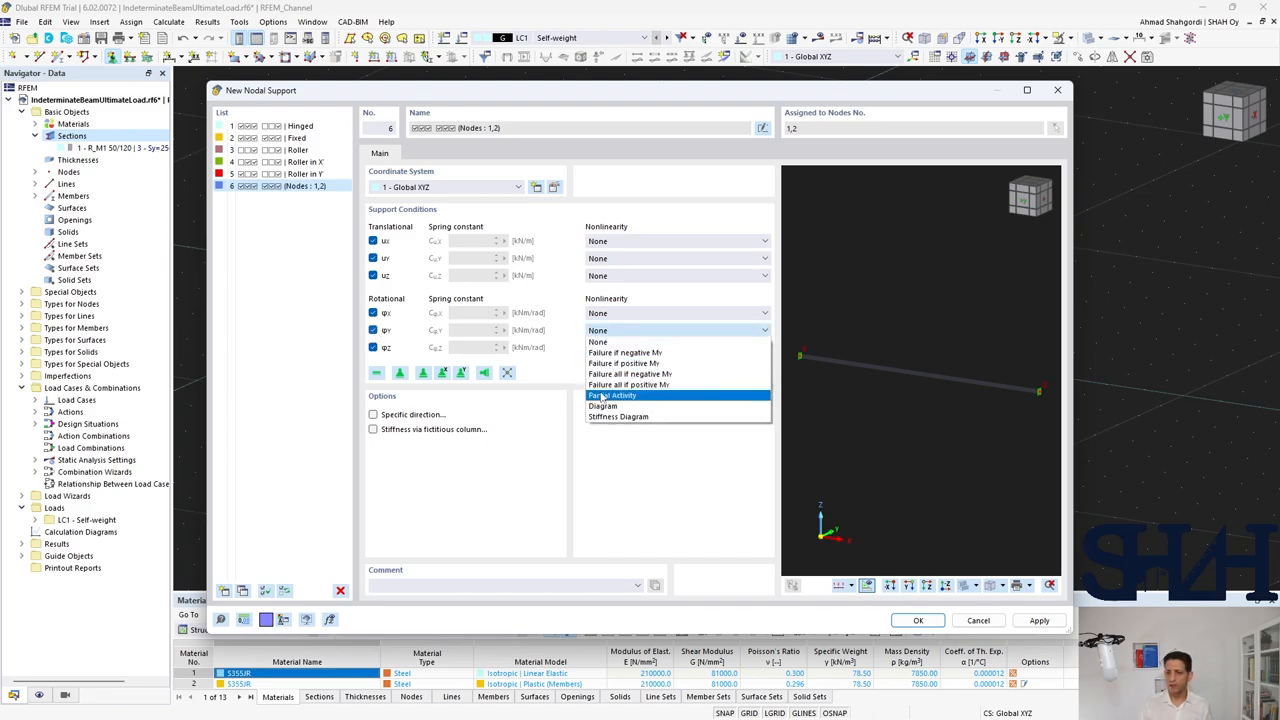
pyautogui.click(612, 396)
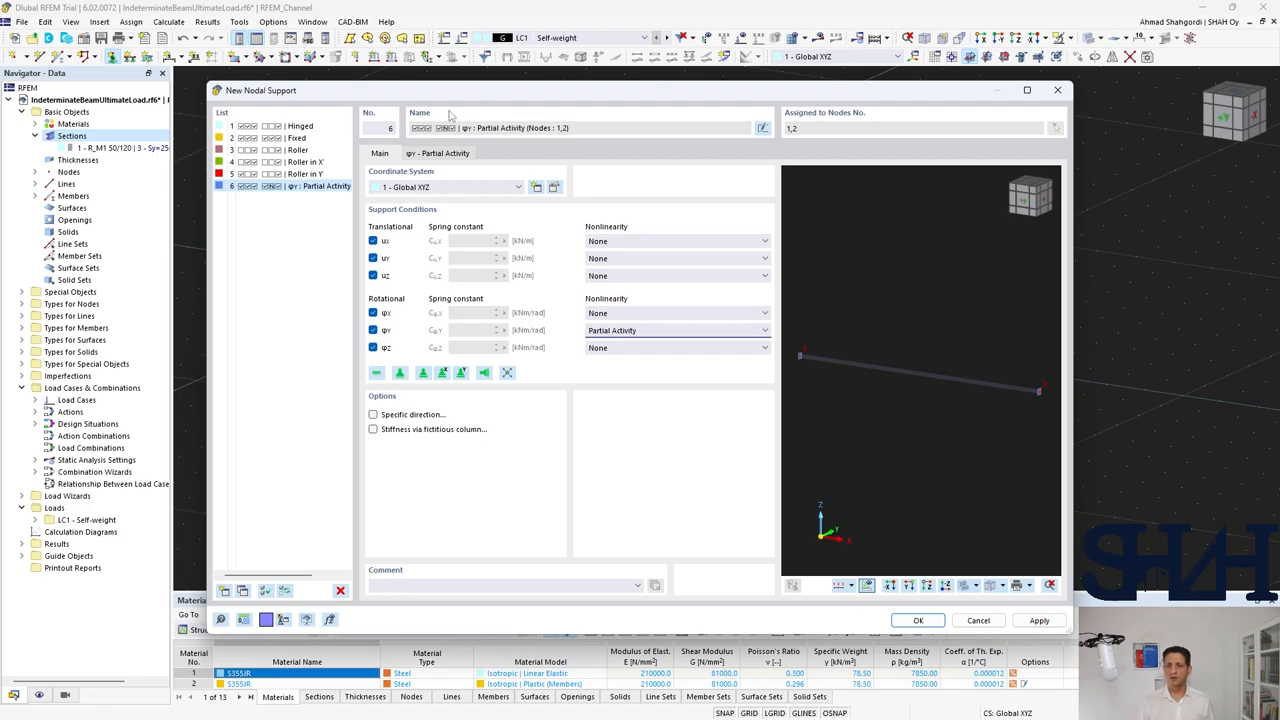
# Make both φy zones yield from a 45 kNm support moment.
pyautogui.click(440, 152)
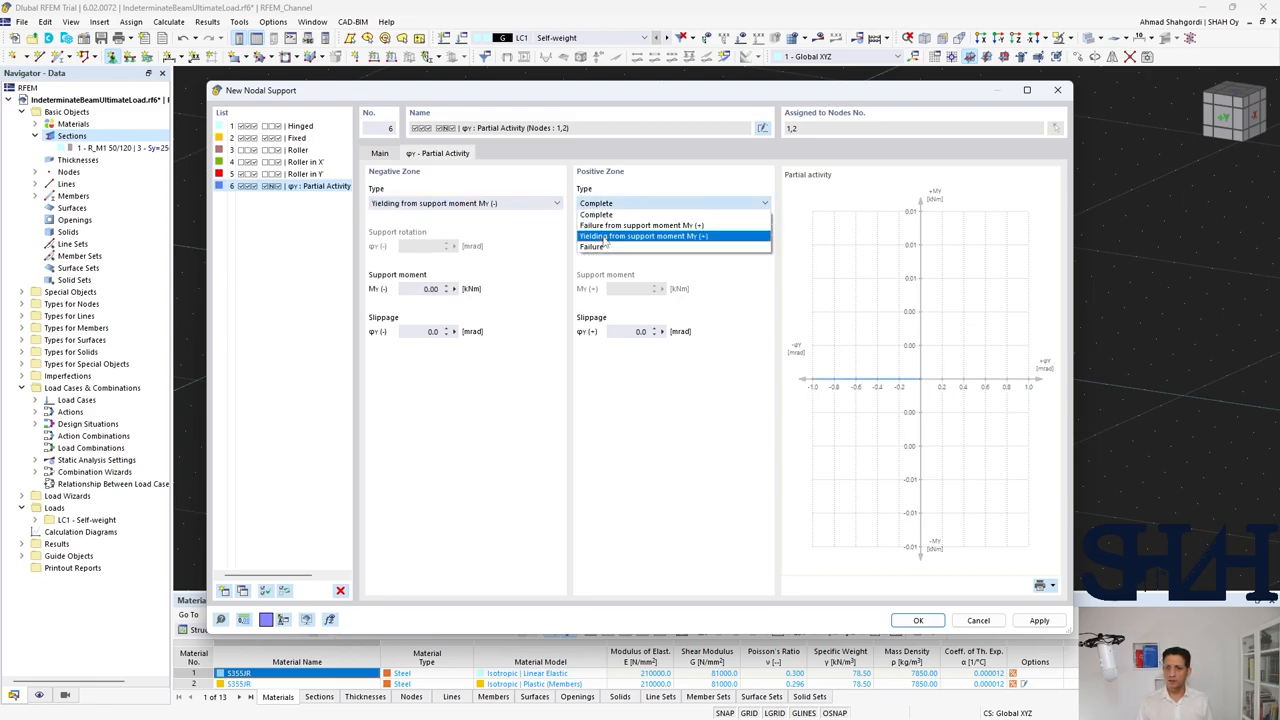
pyautogui.click(664, 236)
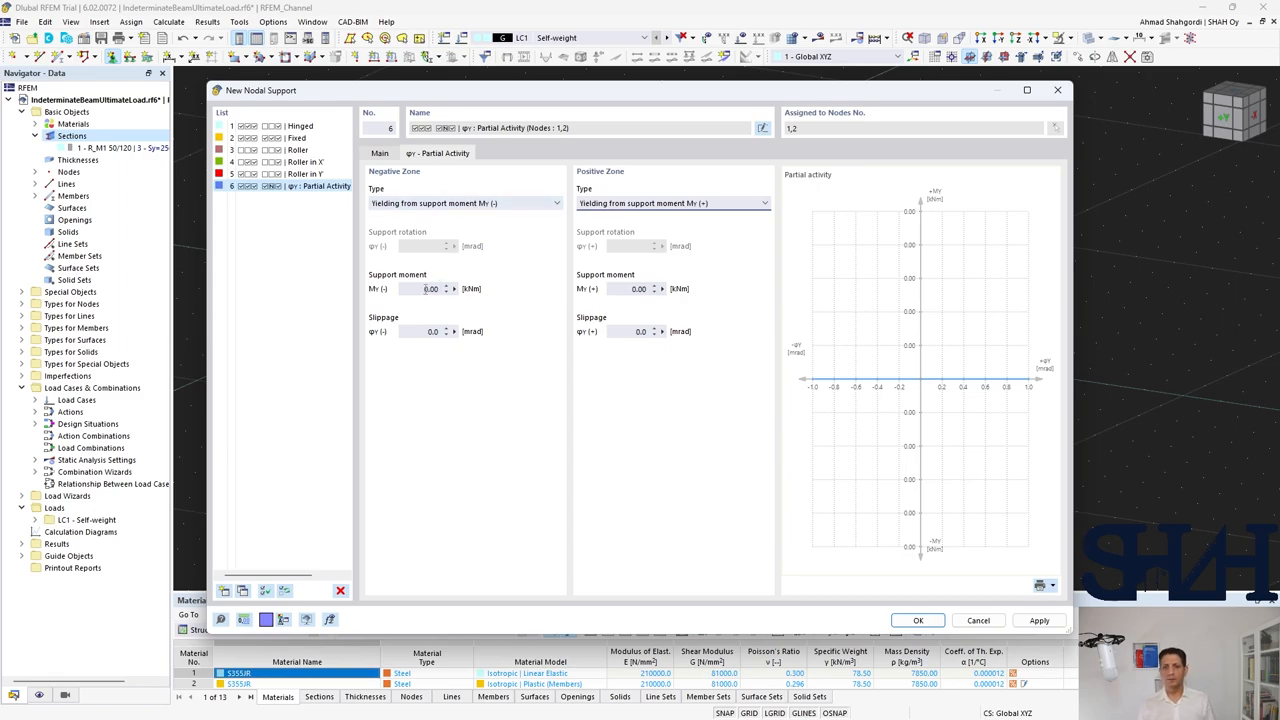
pyautogui.write('454')
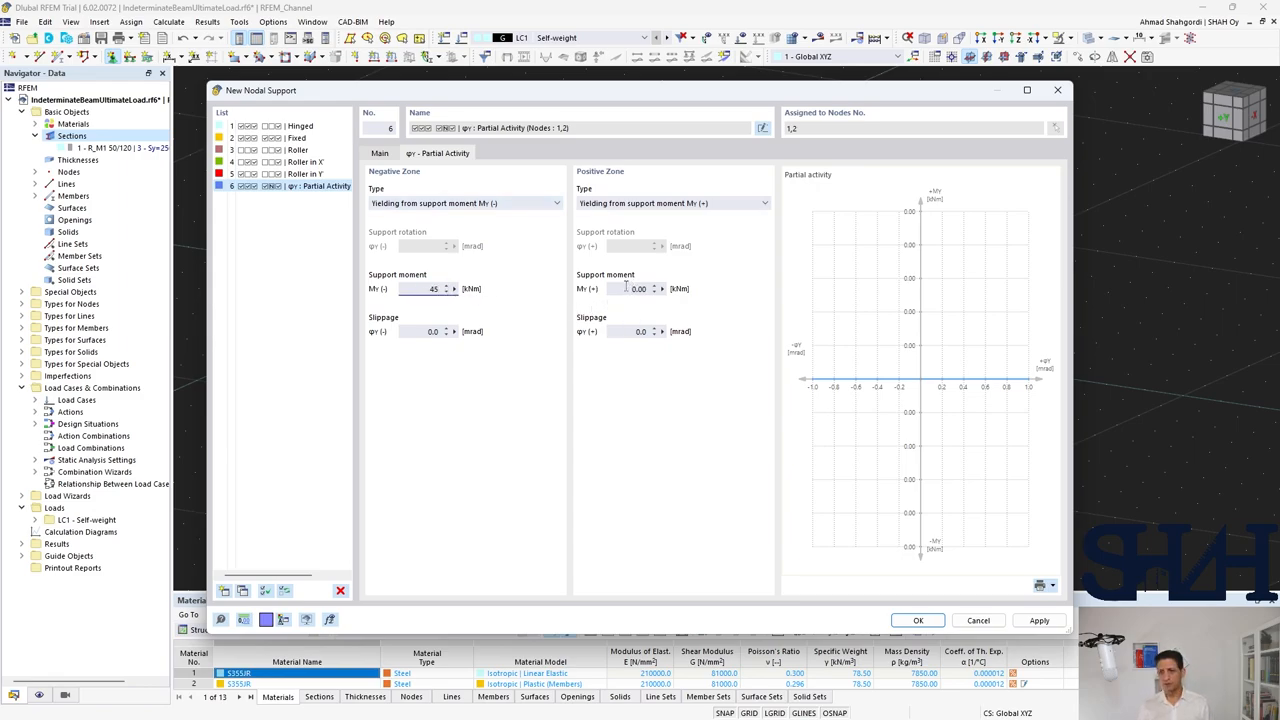
pyautogui.write('45')
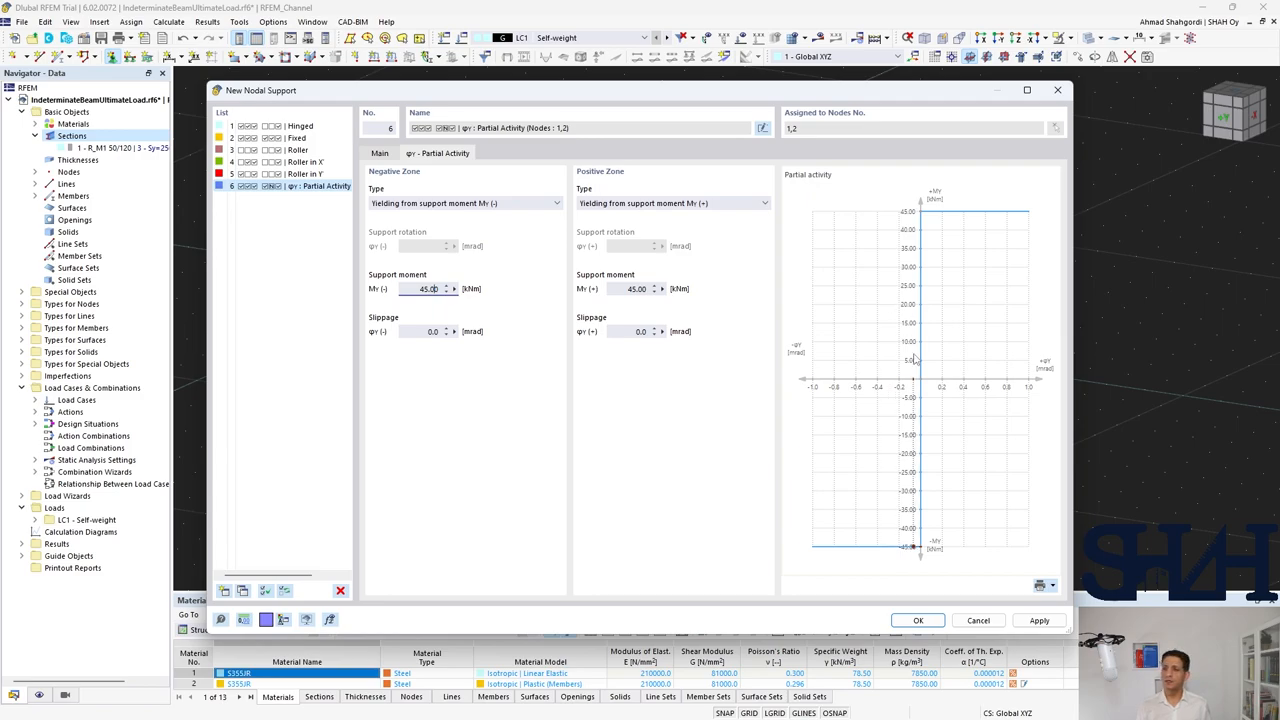
pyautogui.moveTo(920, 216)
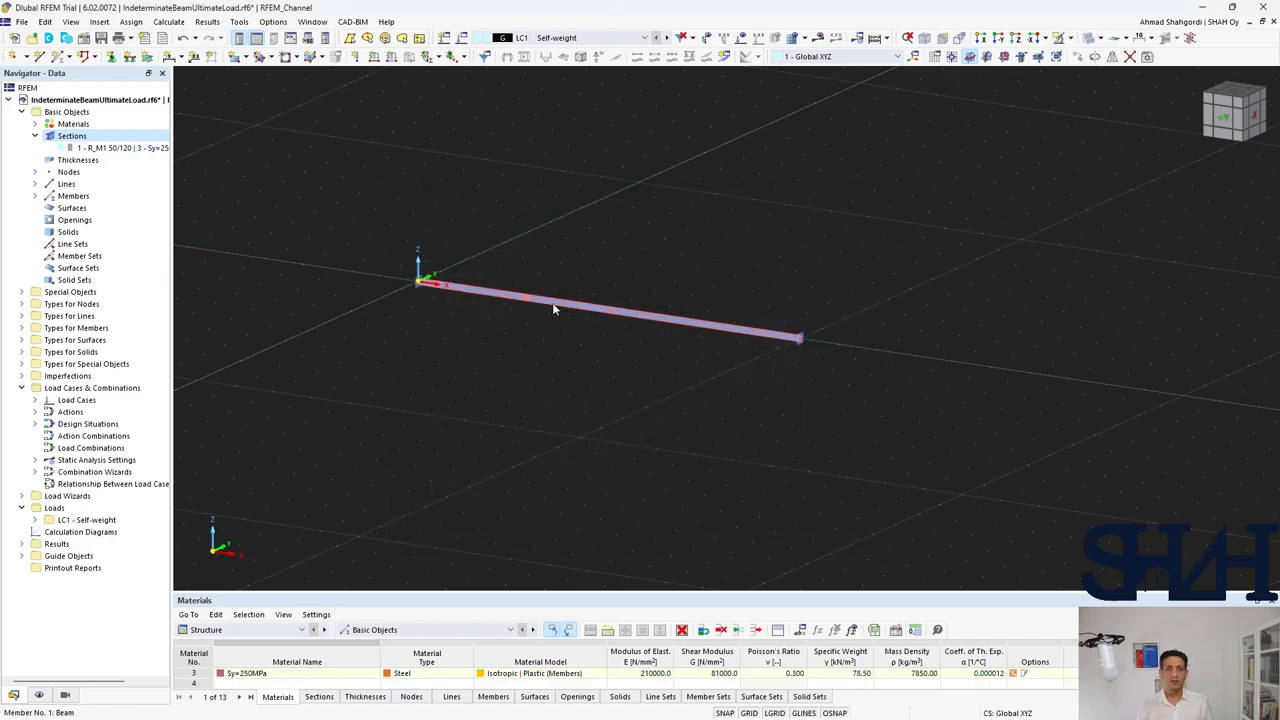
# Confirm the support and browse the beam's Members context menu.
pyautogui.rightClick(556, 308)
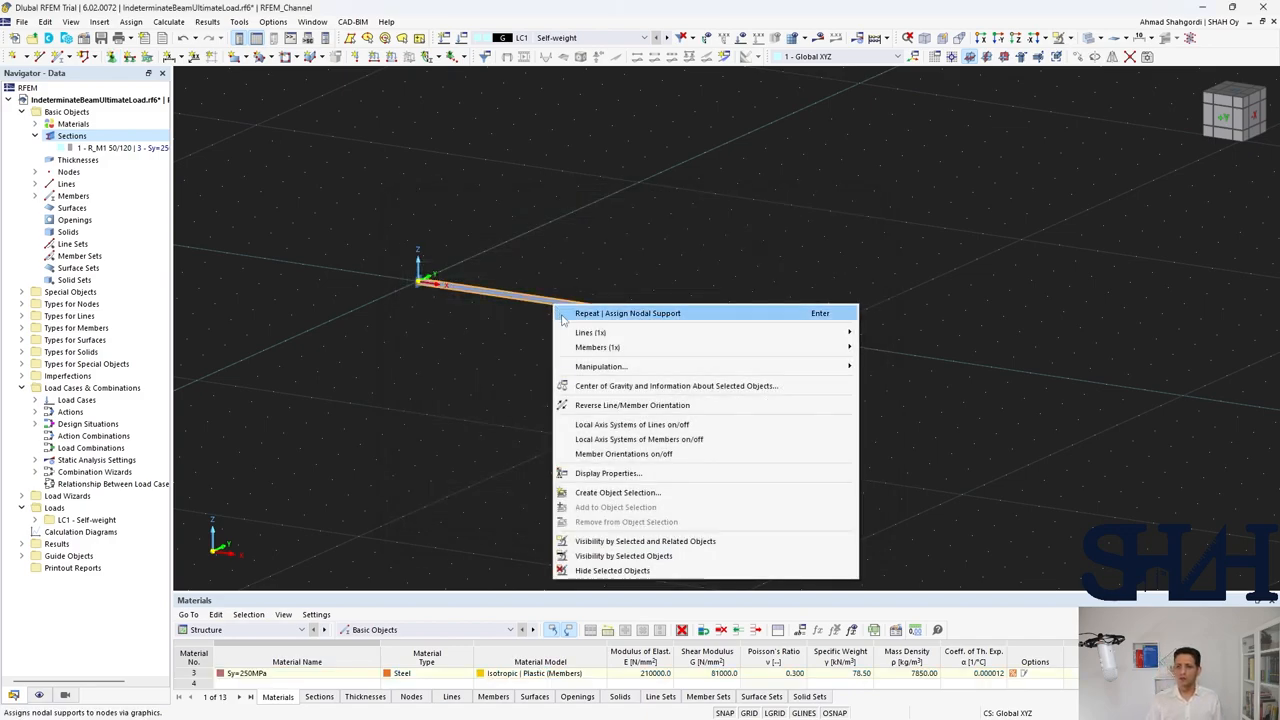
pyautogui.moveTo(596, 348)
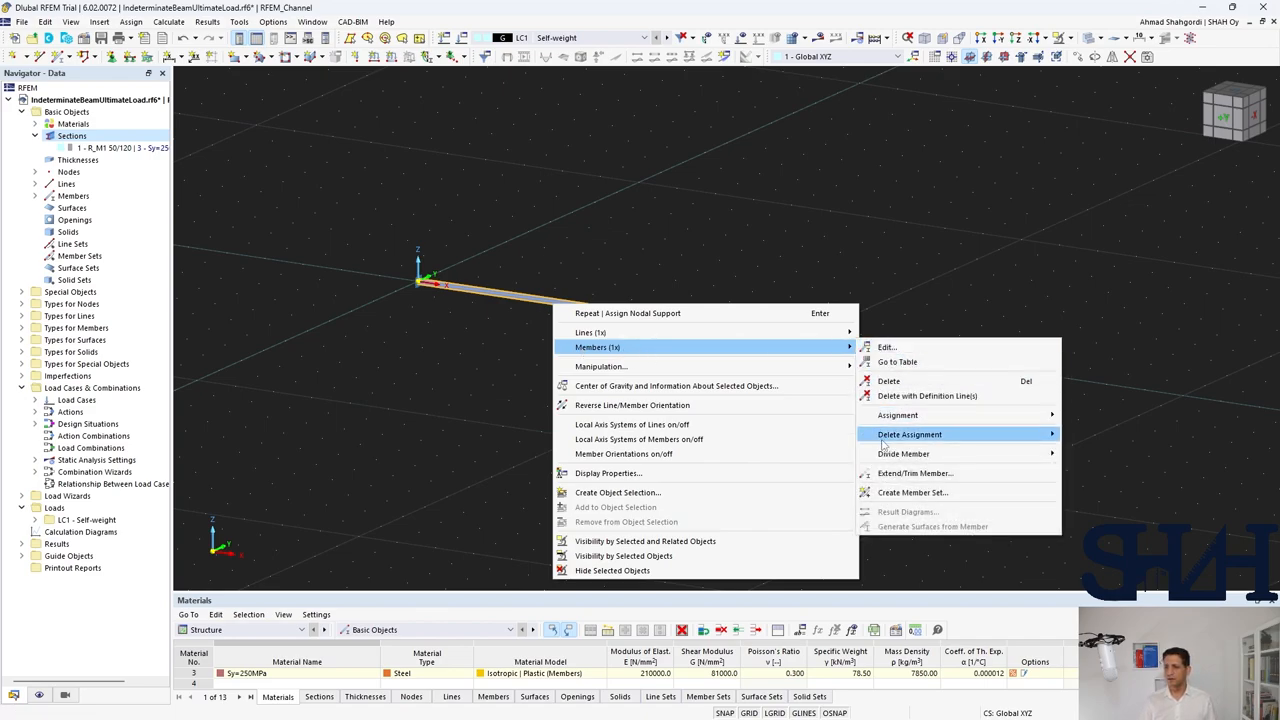
pyautogui.click(904, 452)
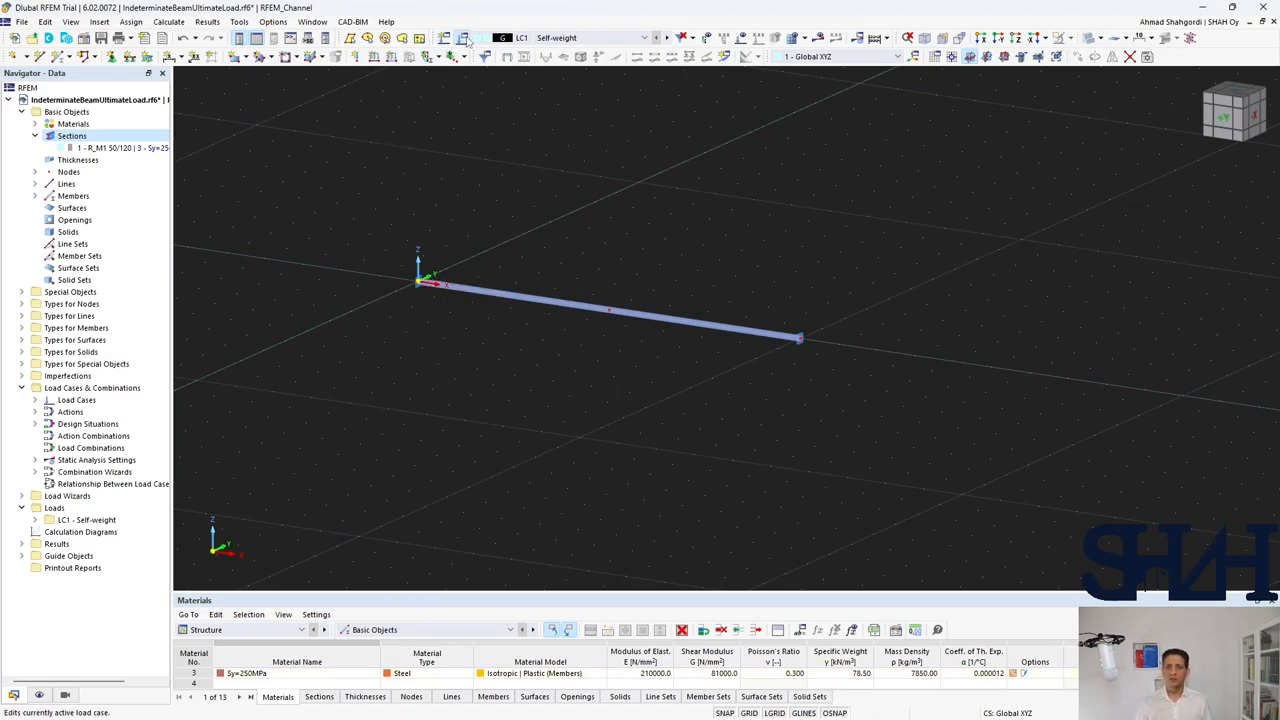
pyautogui.moveTo(196, 452)
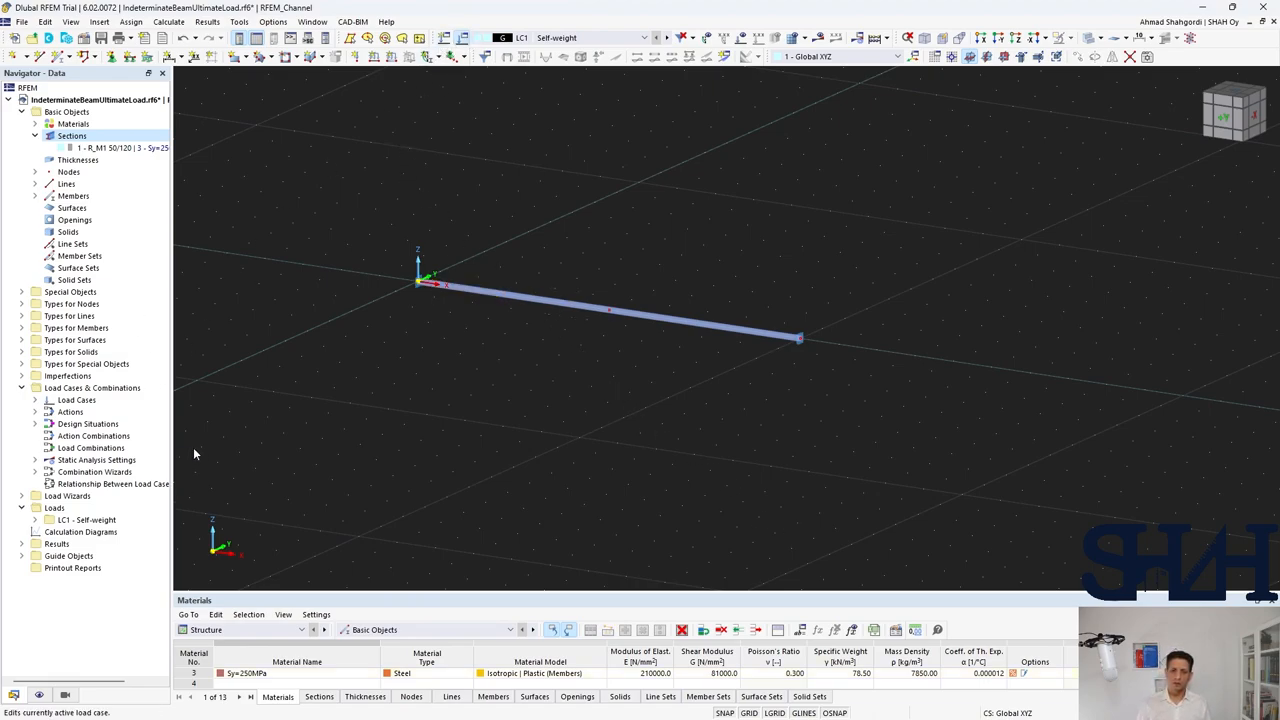
pyautogui.moveTo(220, 460)
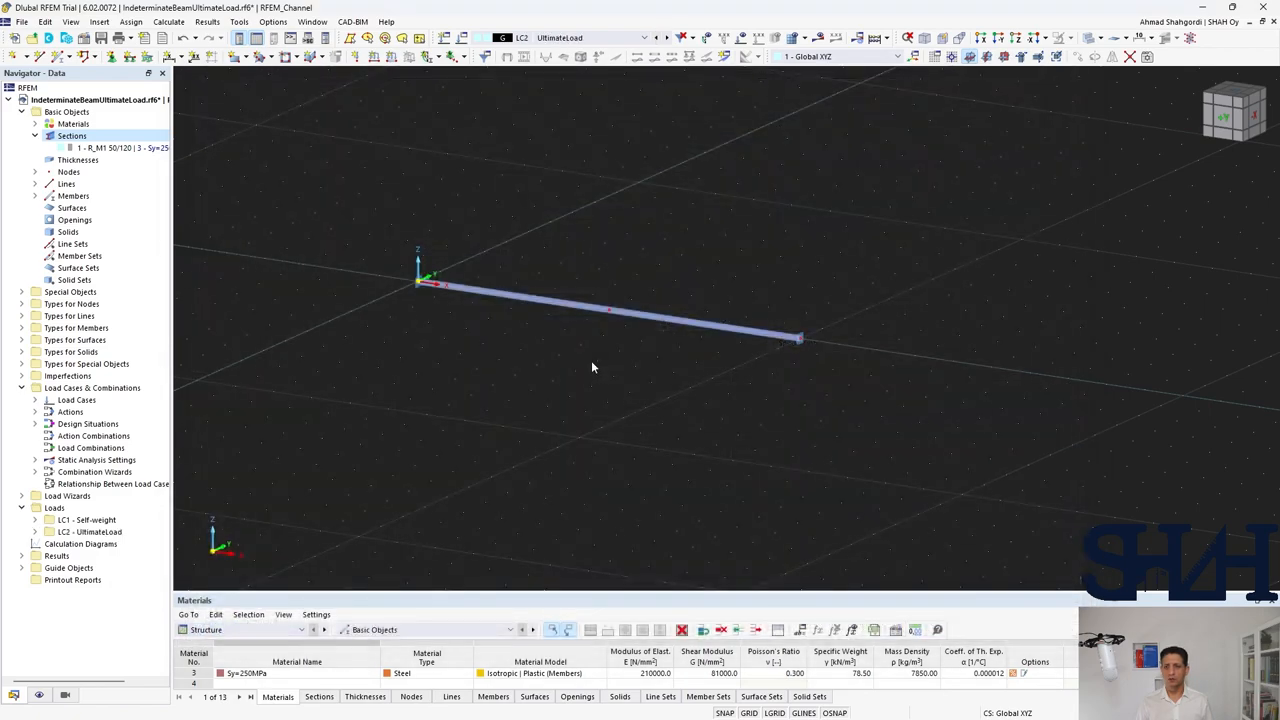
pyautogui.moveTo(528, 340)
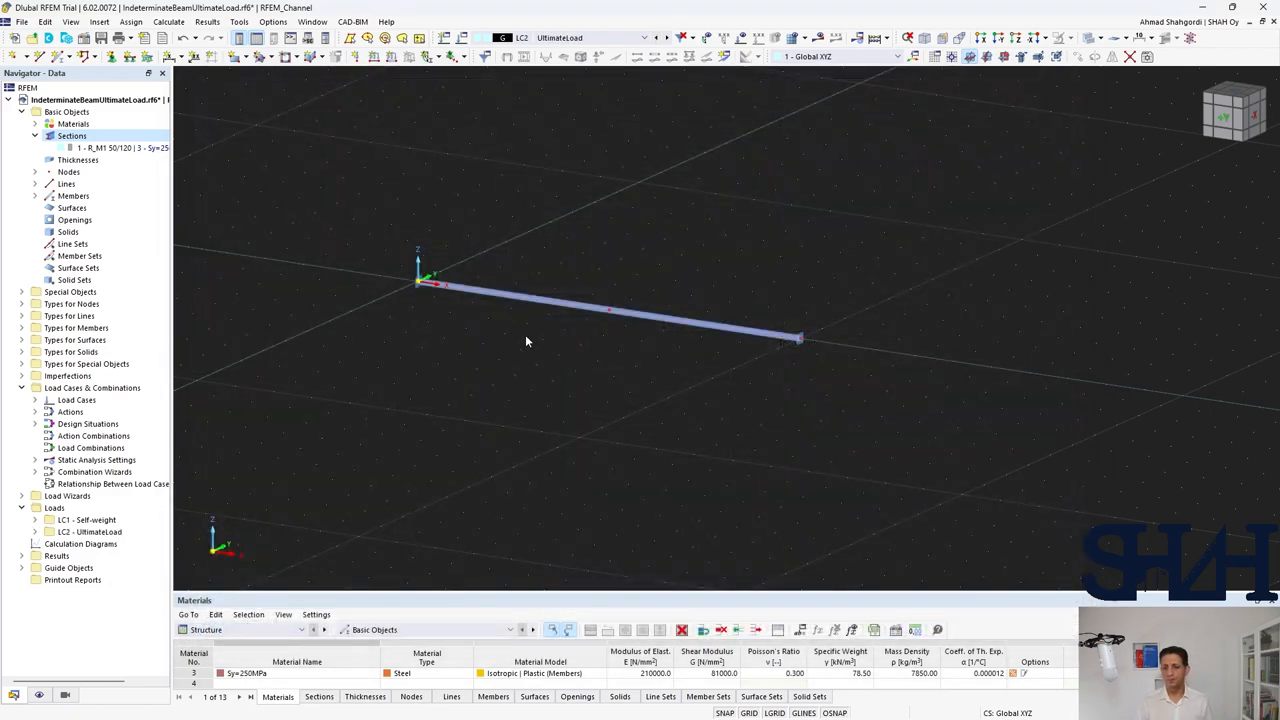
pyautogui.moveTo(546, 364)
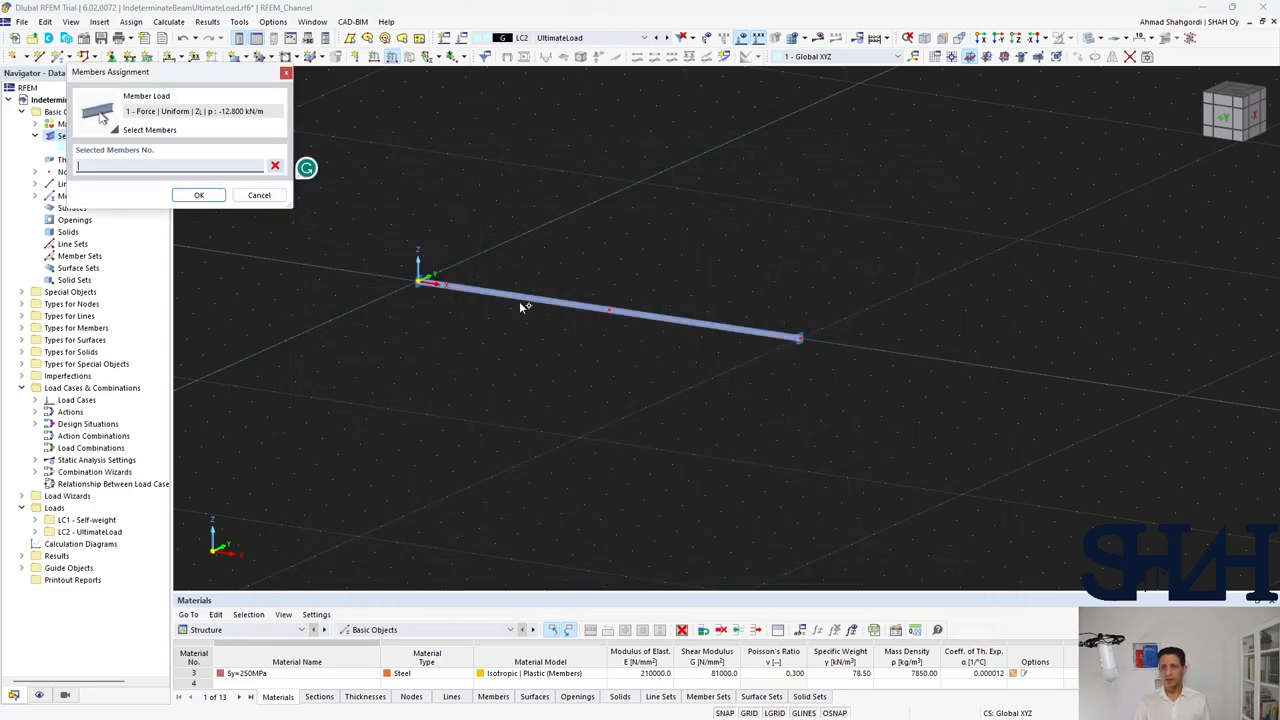
# Assign the 12 kN/m load to the beam and choose an option for the end node support.
pyautogui.click(198, 194)
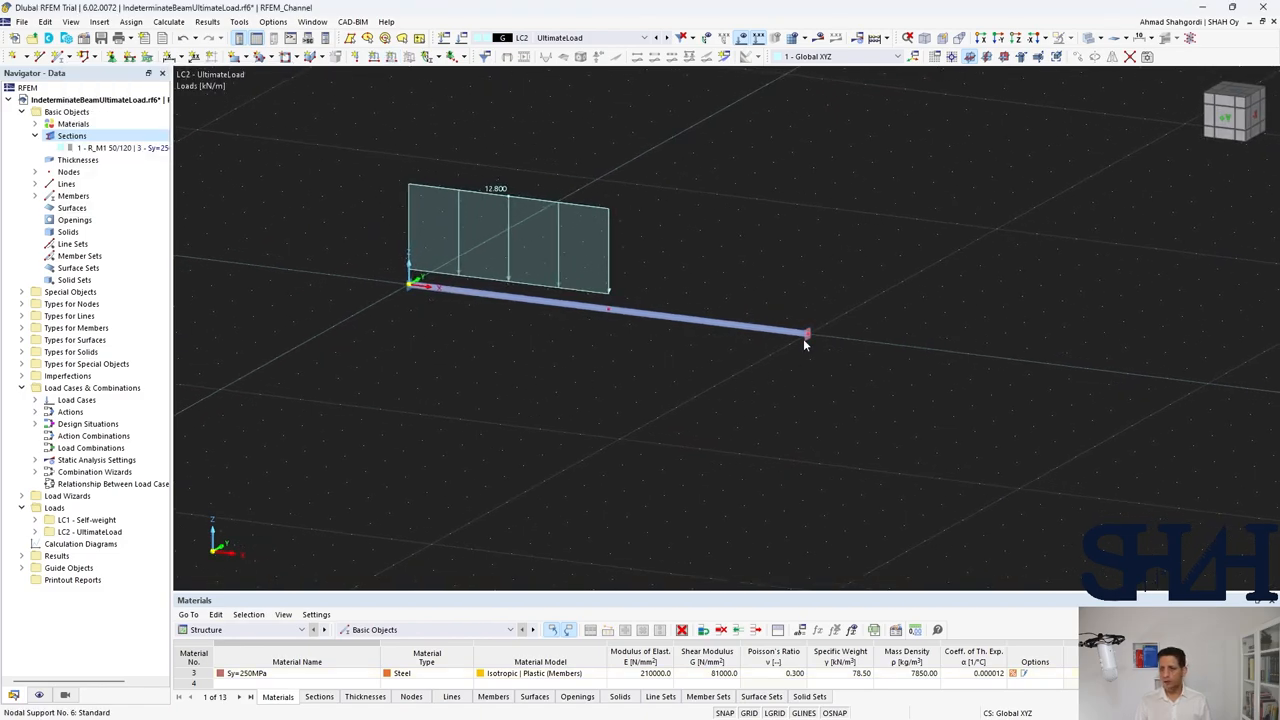
pyautogui.rightClick(804, 332)
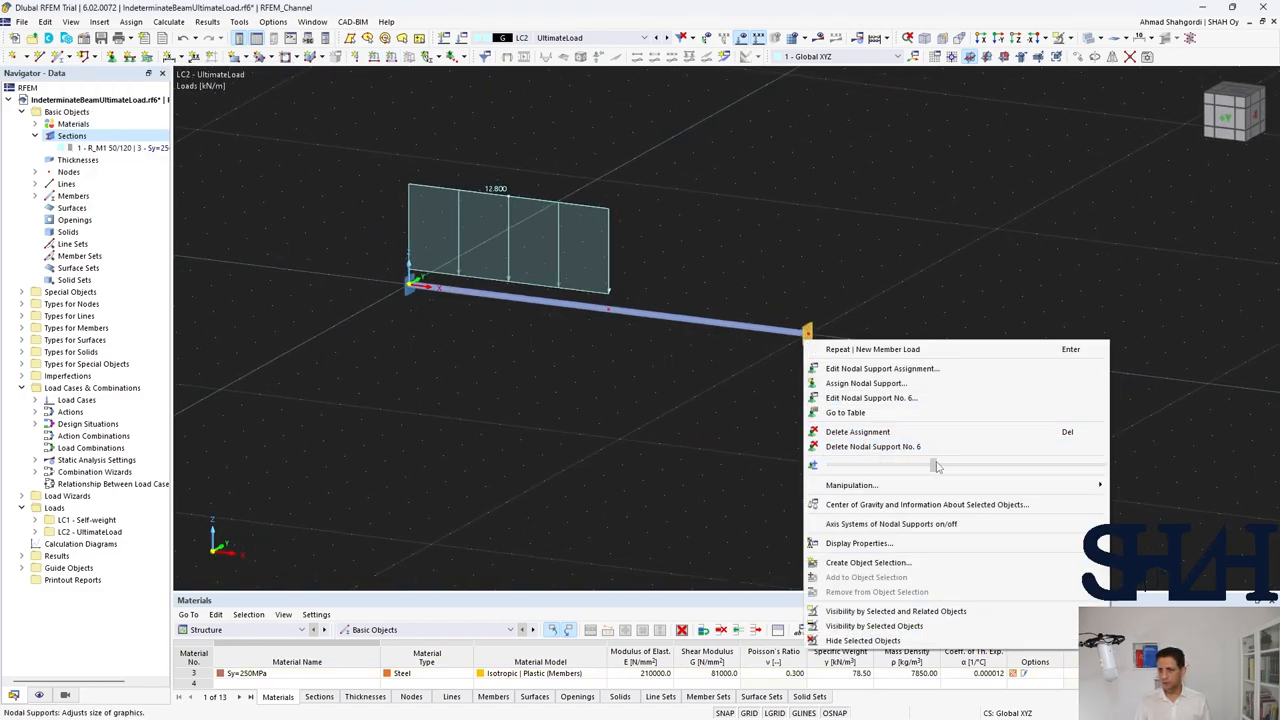
pyautogui.click(562, 366)
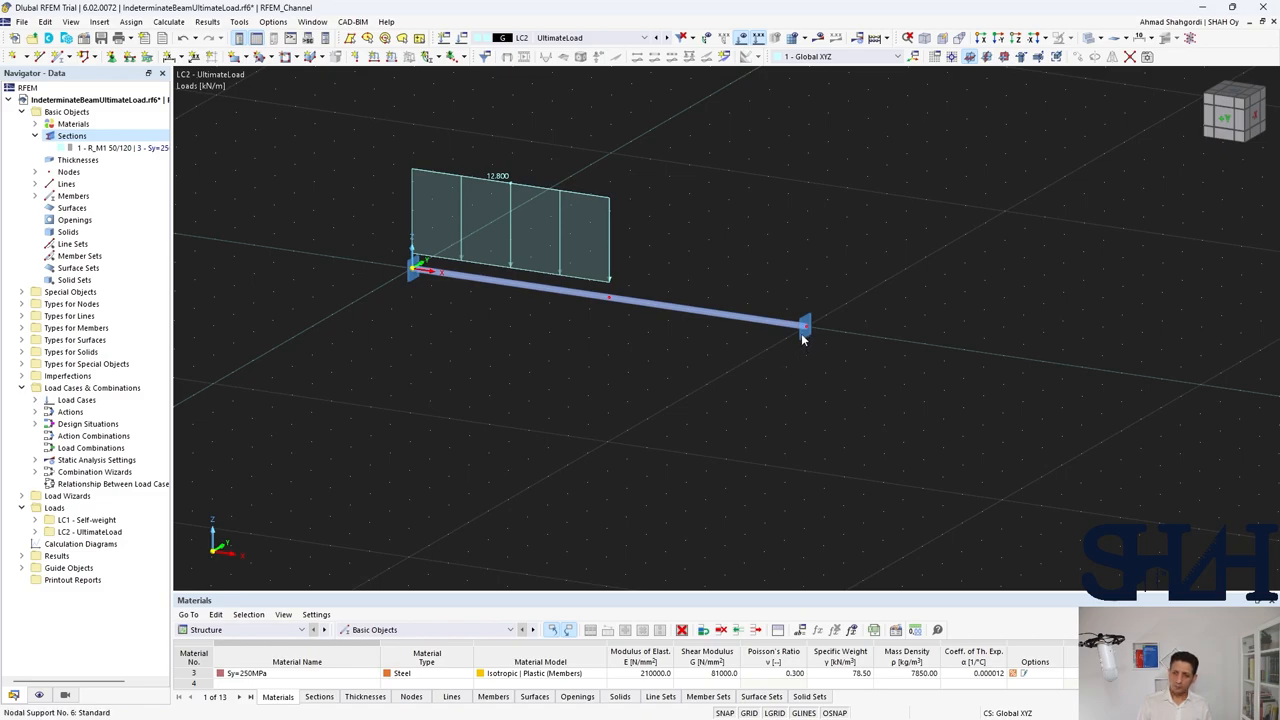
pyautogui.moveTo(658, 408)
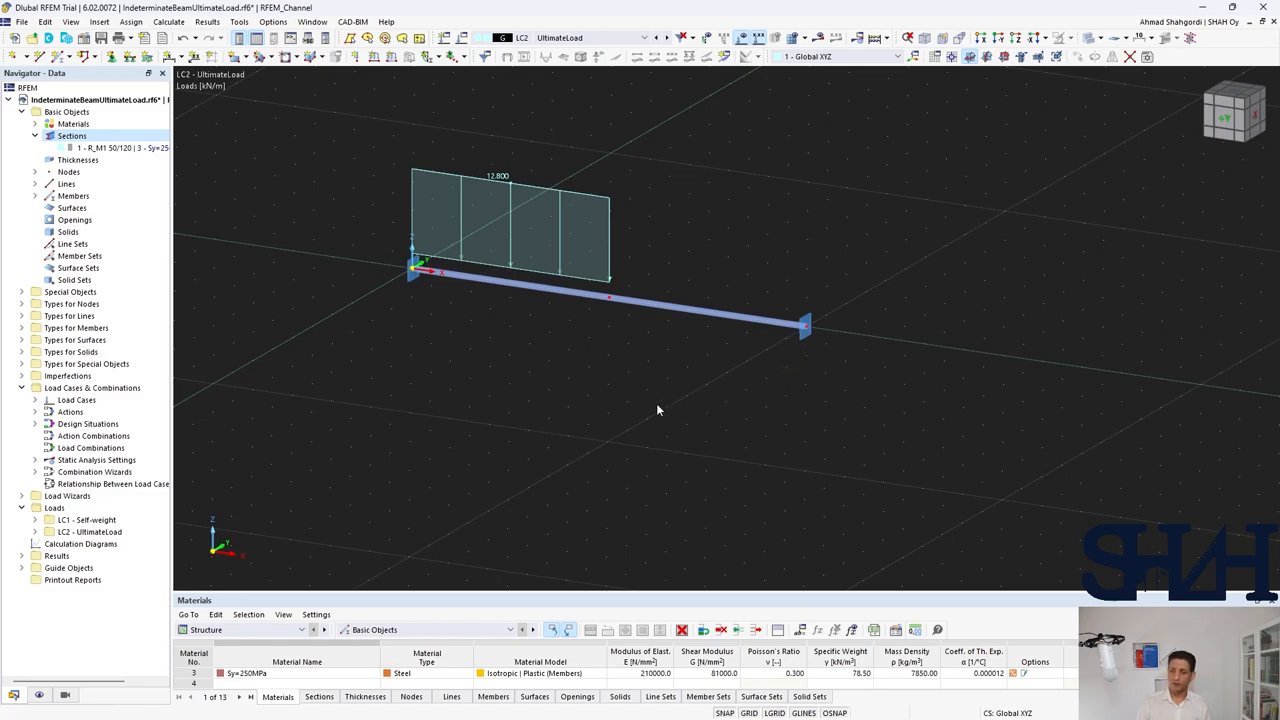
pyautogui.moveTo(556, 412)
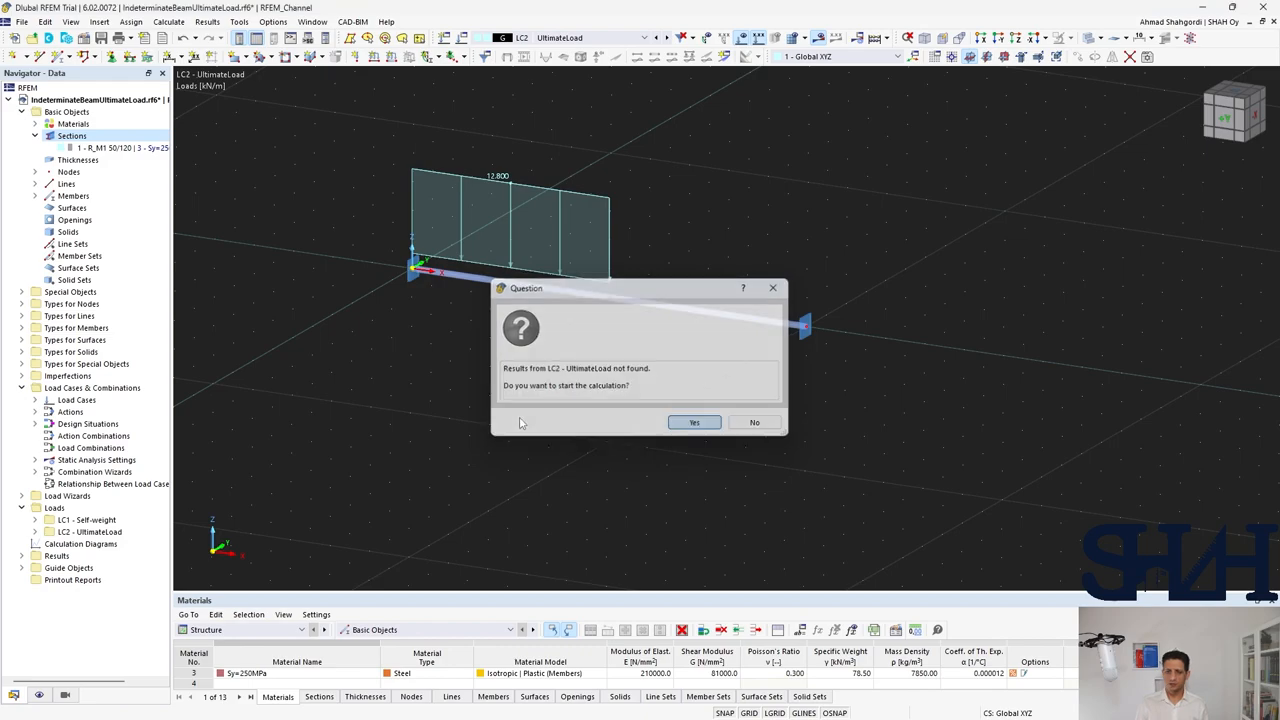
# Run Calculate All for UltimateLoad and acknowledge the errors and warnings message.
pyautogui.click(694, 422)
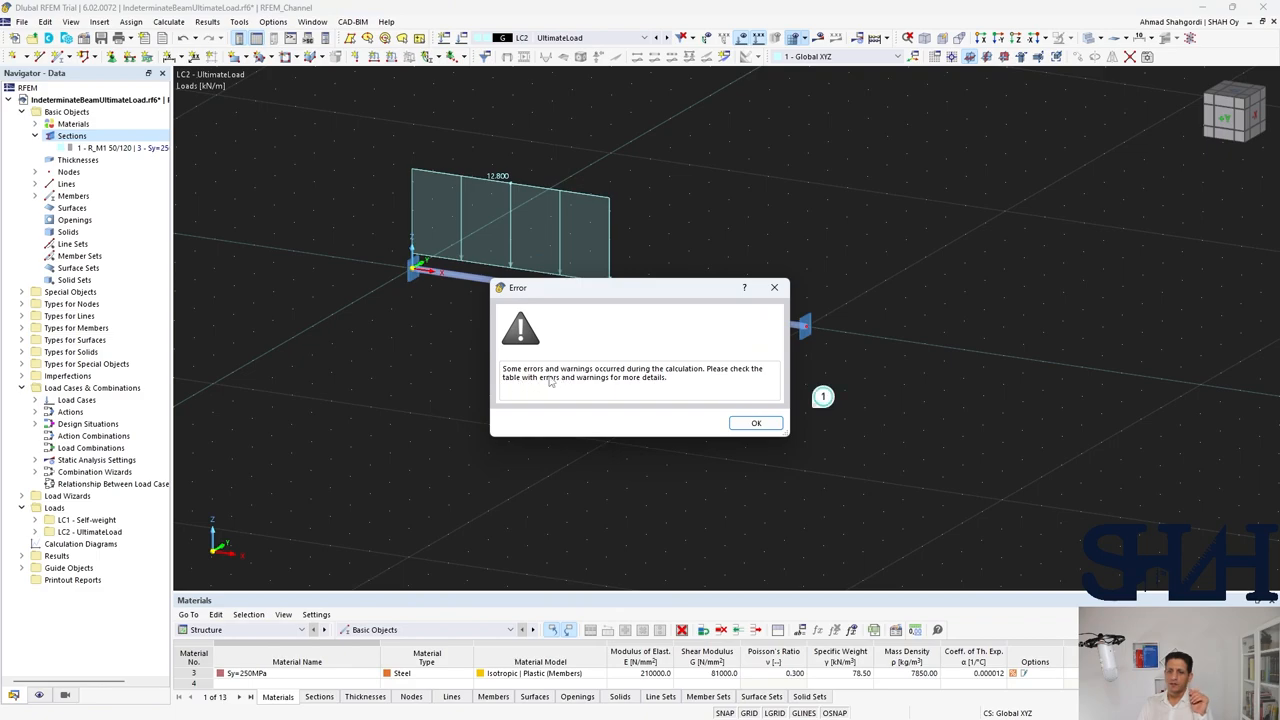
pyautogui.moveTo(628, 378)
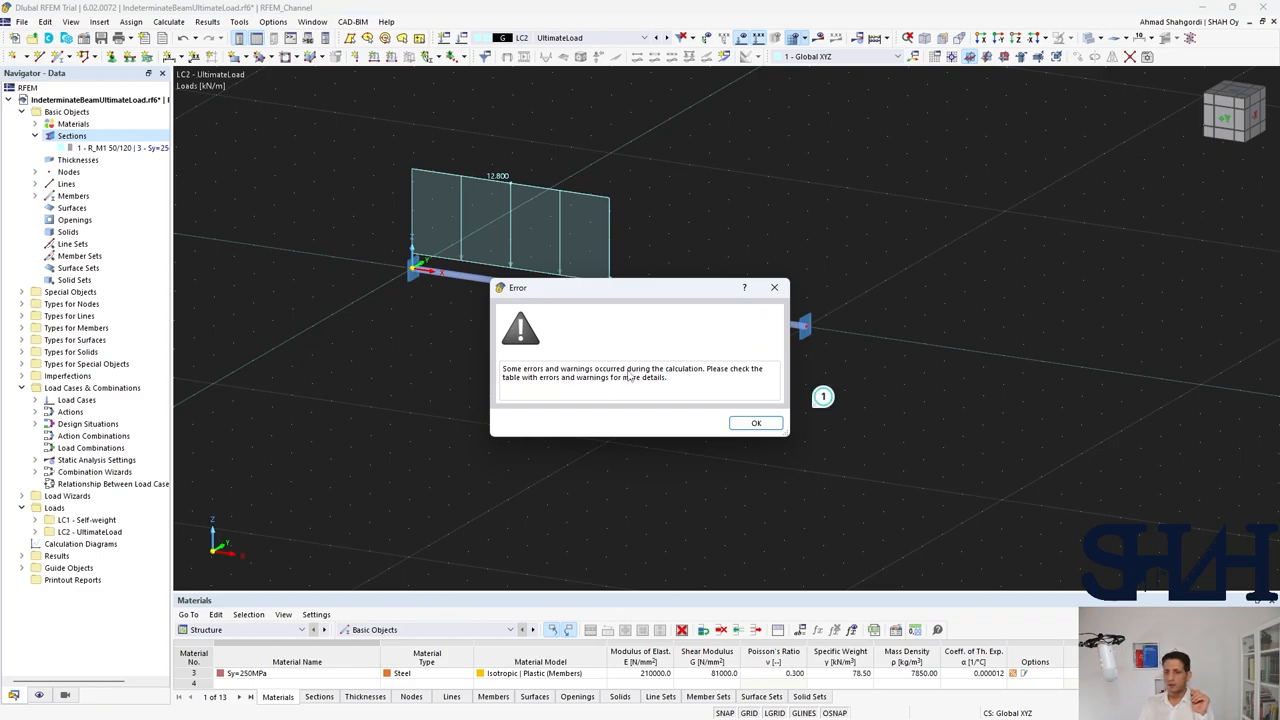
pyautogui.moveTo(546, 398)
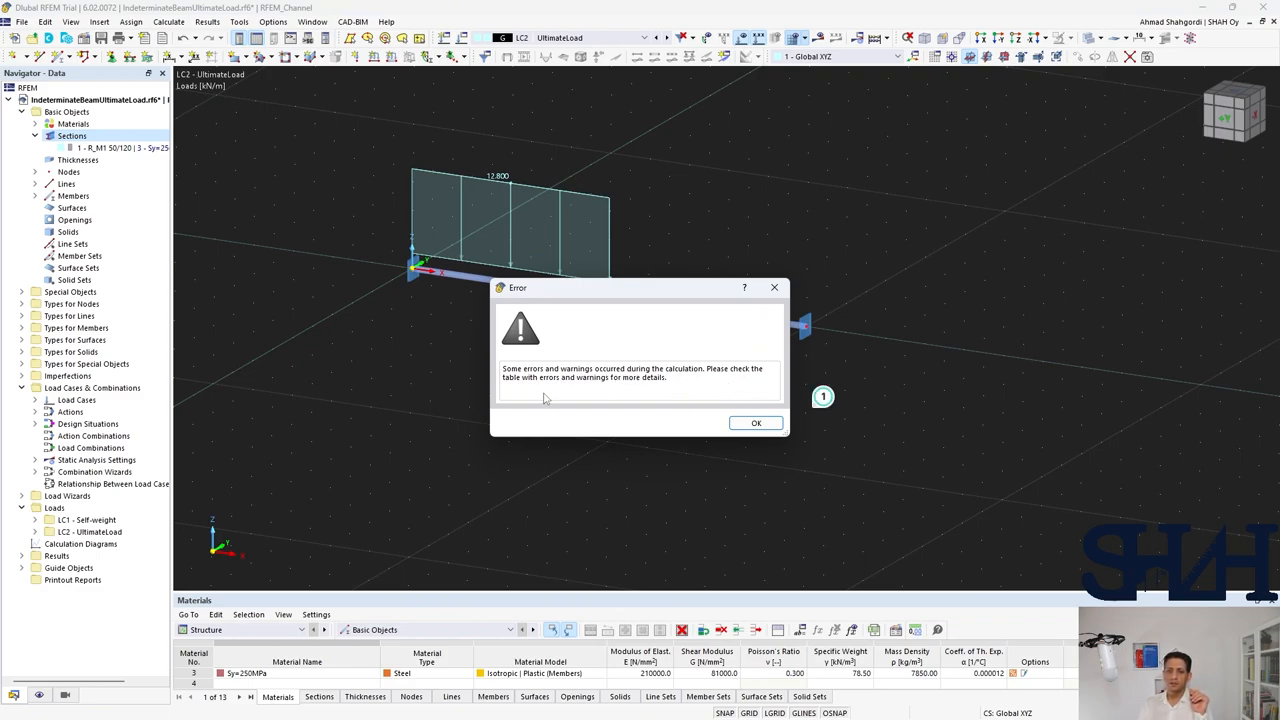
pyautogui.moveTo(756, 424)
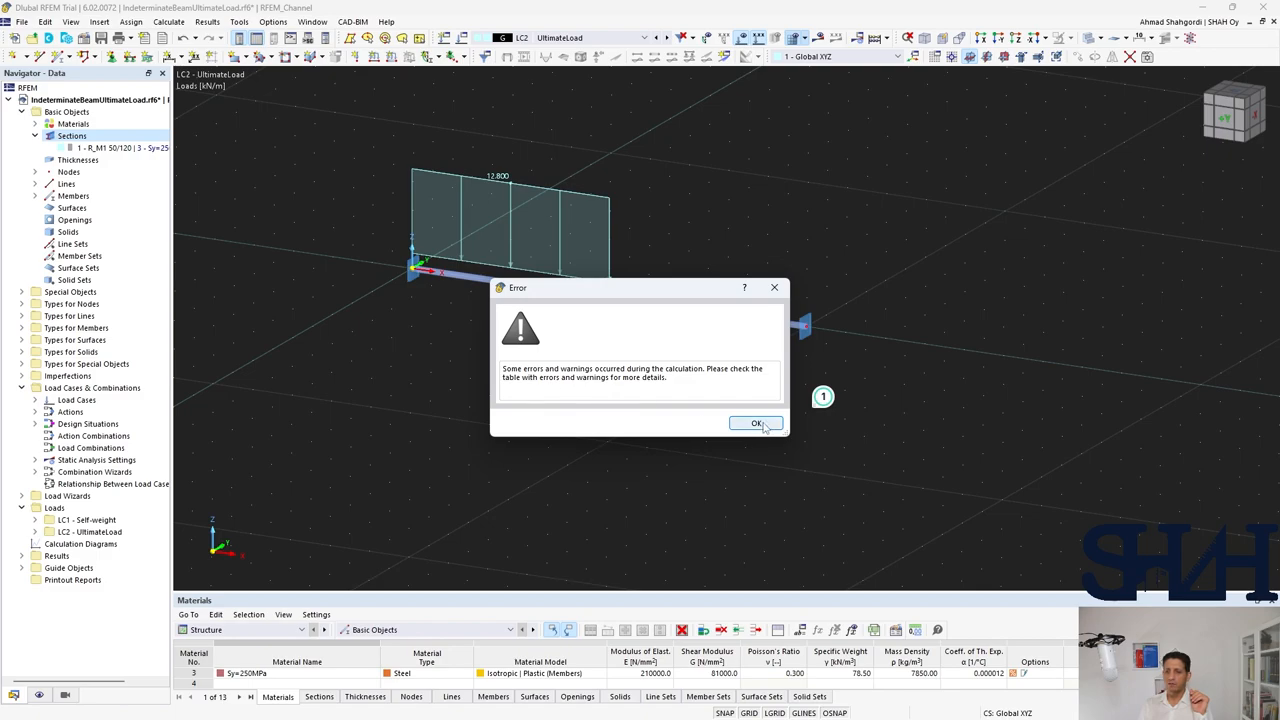
pyautogui.click(756, 424)
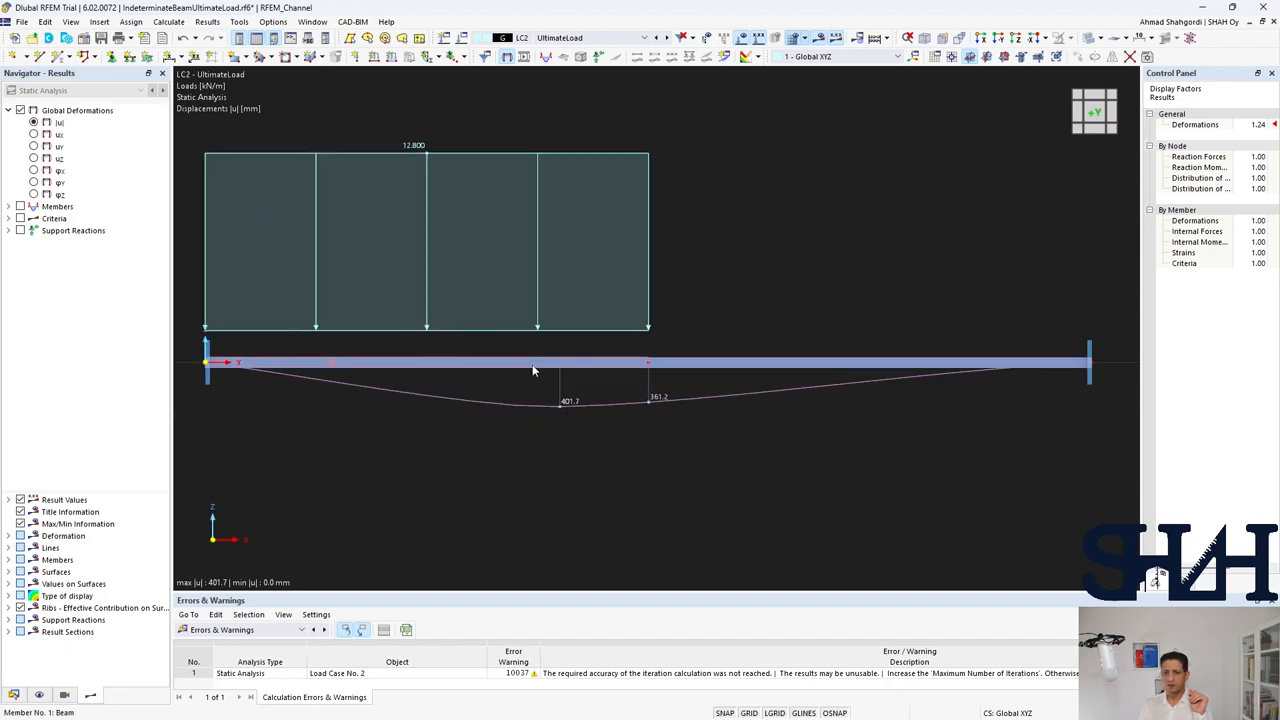
pyautogui.moveTo(466, 418)
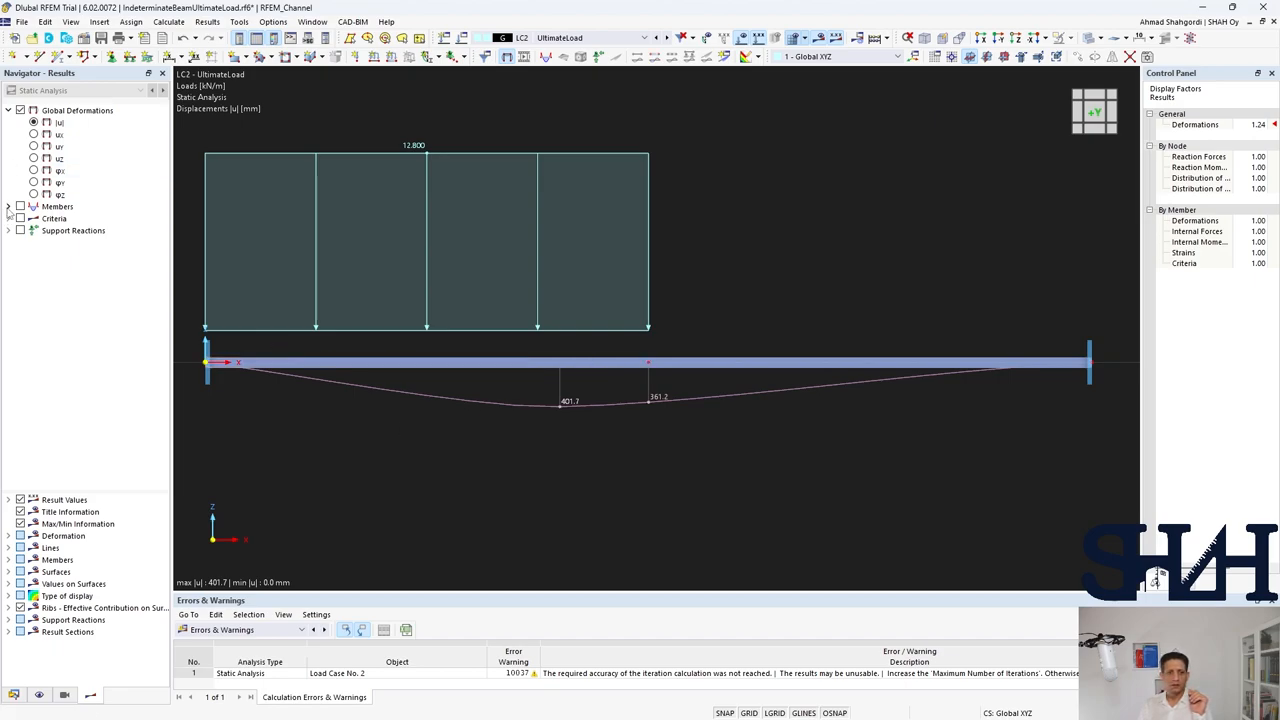
# Switch the result display from deformation to the members' bending moment My diagram.
pyautogui.click(8, 206)
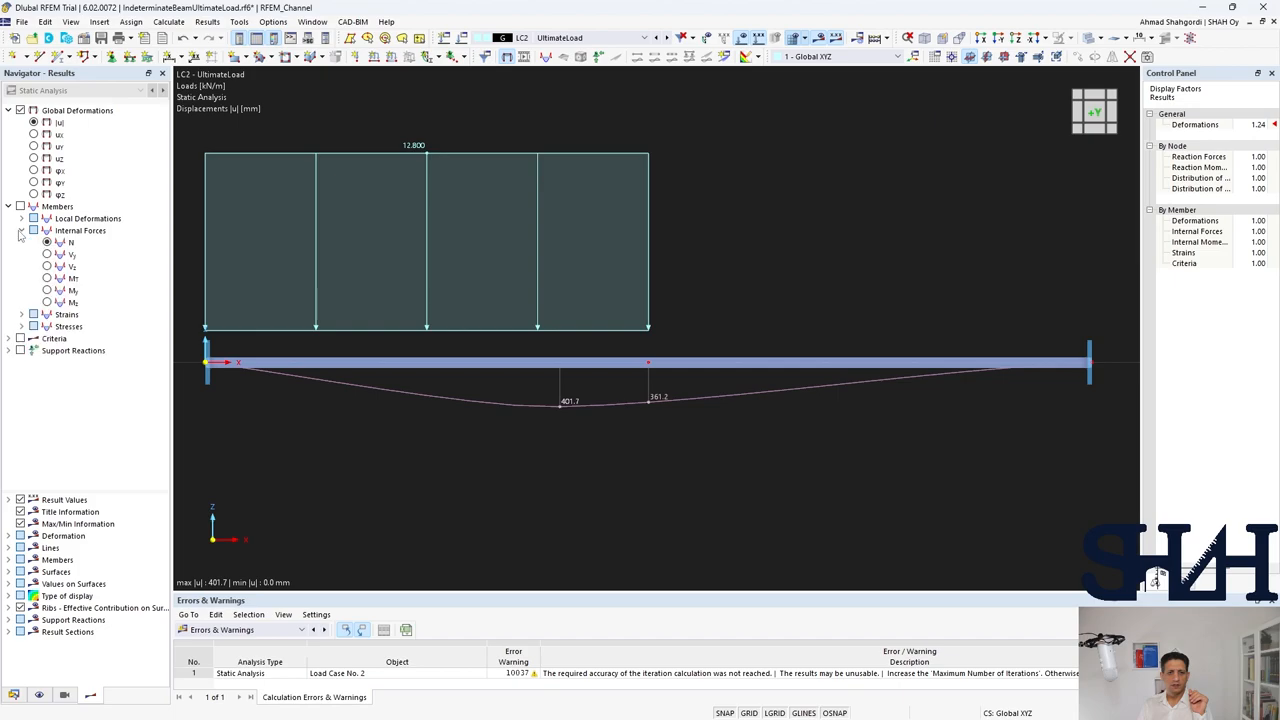
pyautogui.click(46, 290)
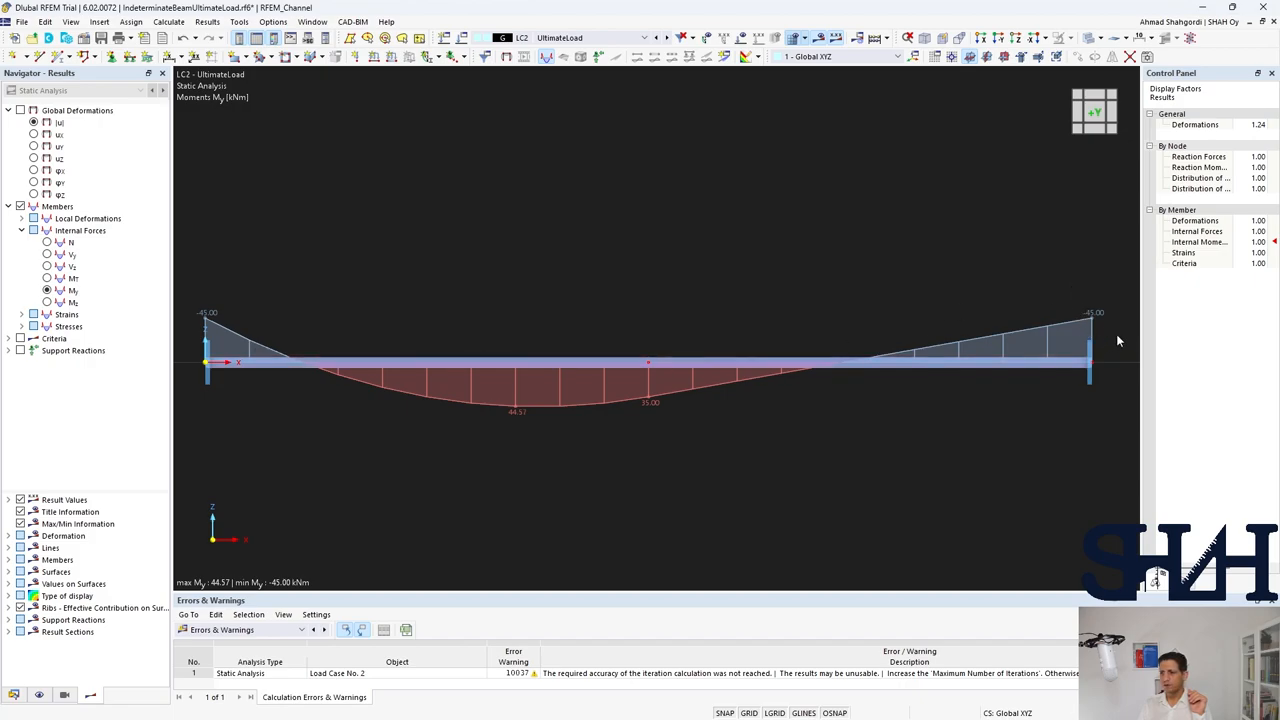
pyautogui.moveTo(500, 420)
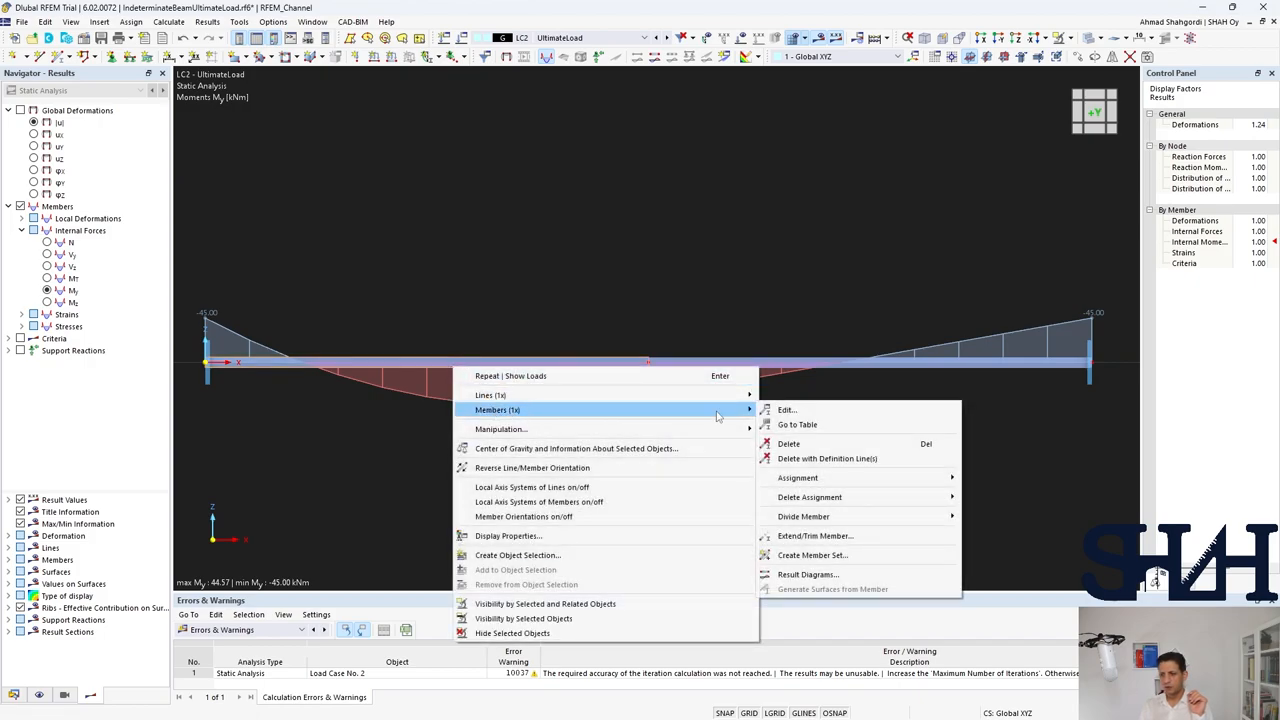
pyautogui.moveTo(808, 574)
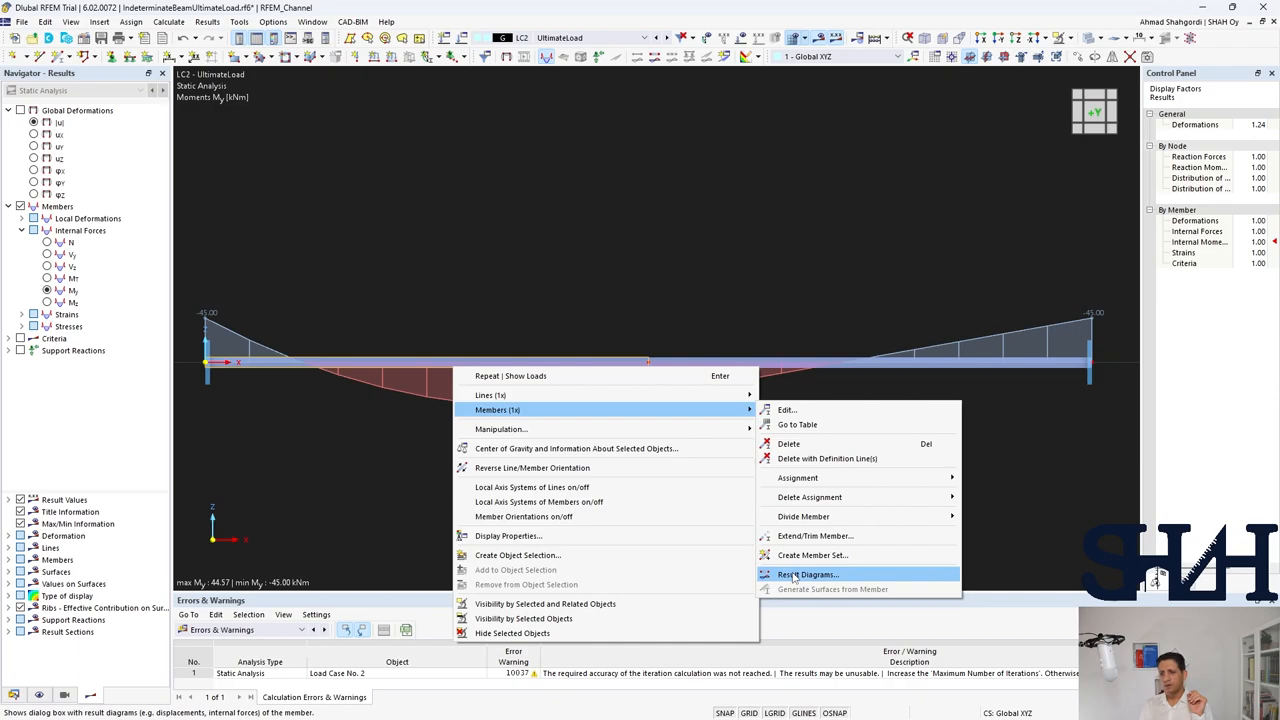
pyautogui.click(808, 574)
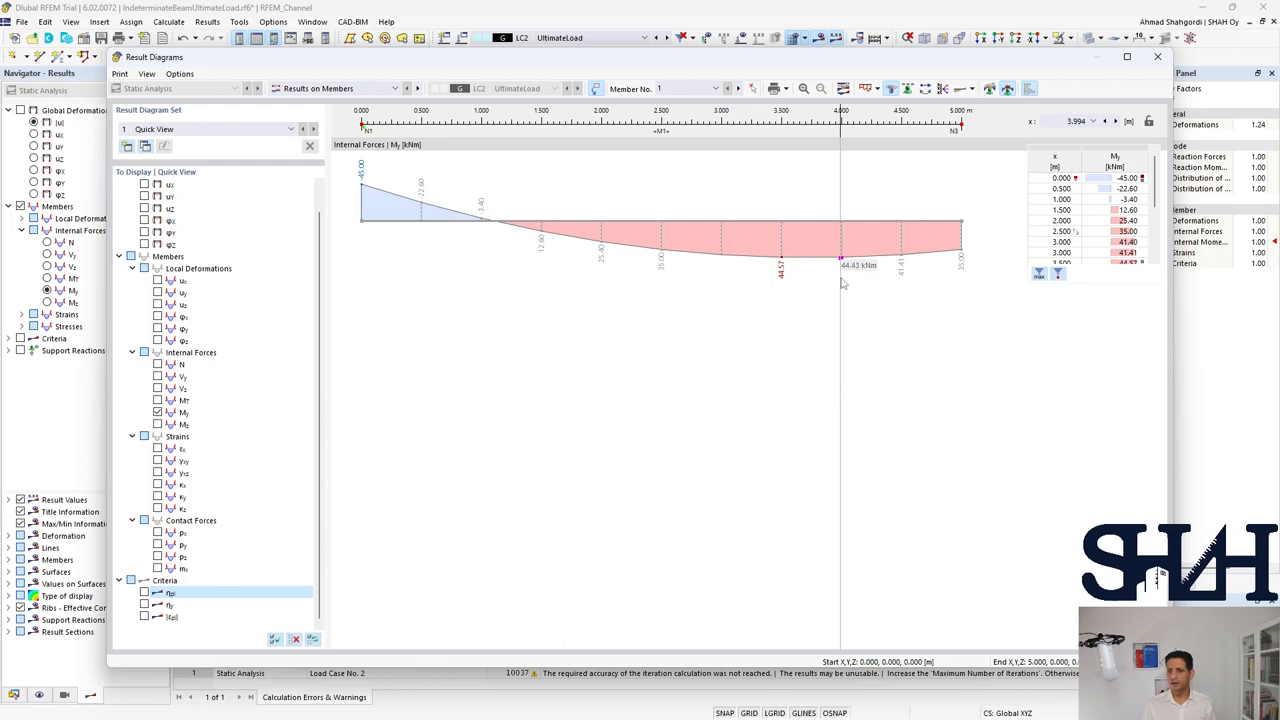
pyautogui.moveTo(784, 284)
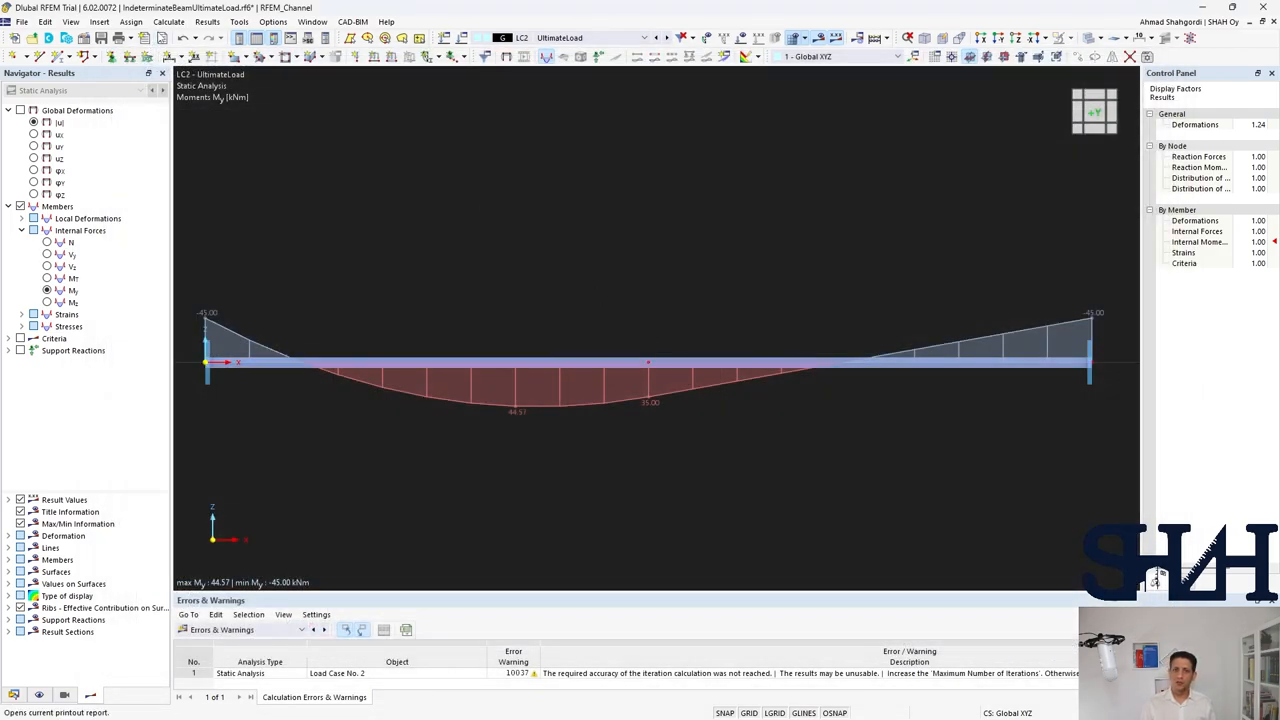
# Refine the FE mesh via Mesh Settings and rerun UltimateLoad, giving My peaks near 44.8 and −45.3 kNm.
pyautogui.click(168, 22)
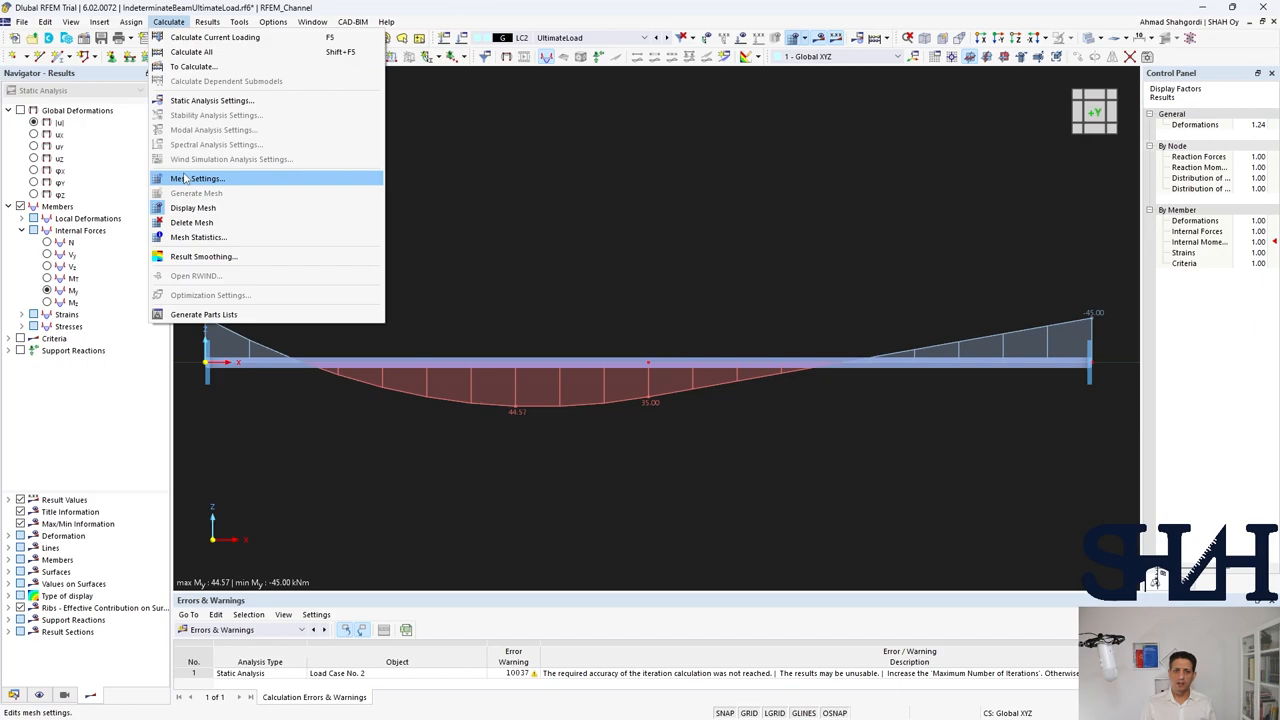
pyautogui.click(196, 178)
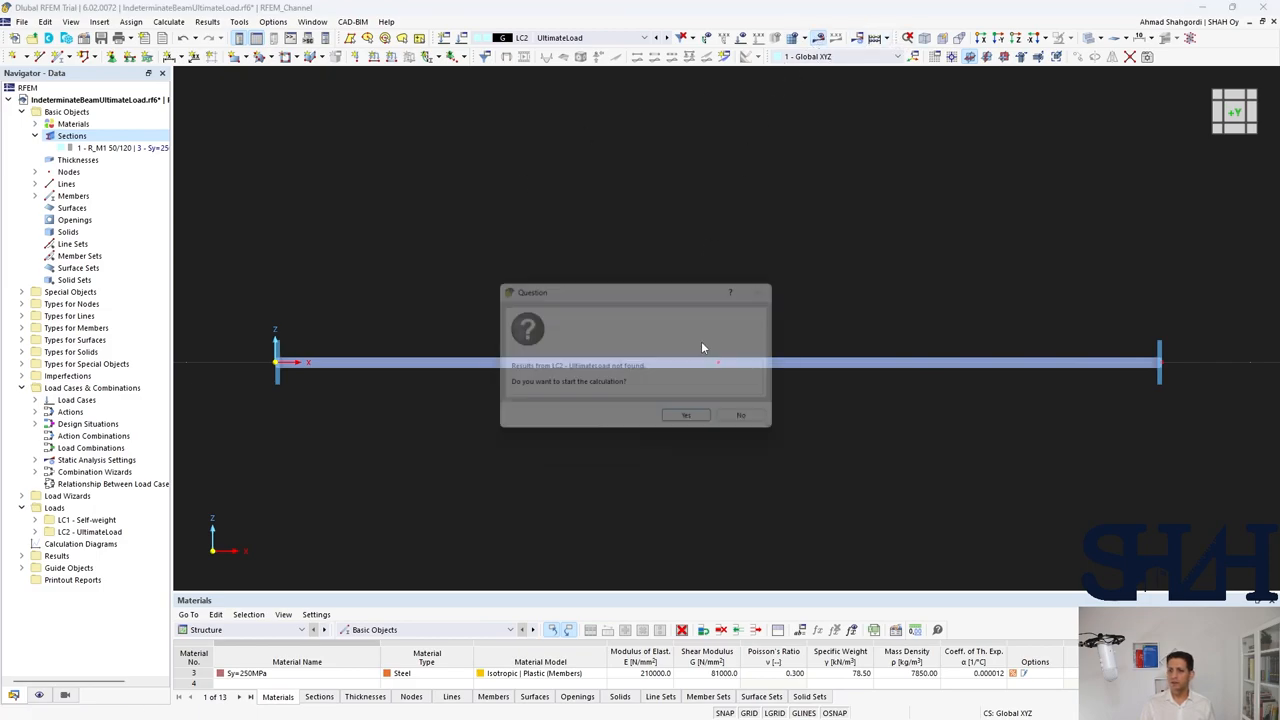
pyautogui.click(740, 414)
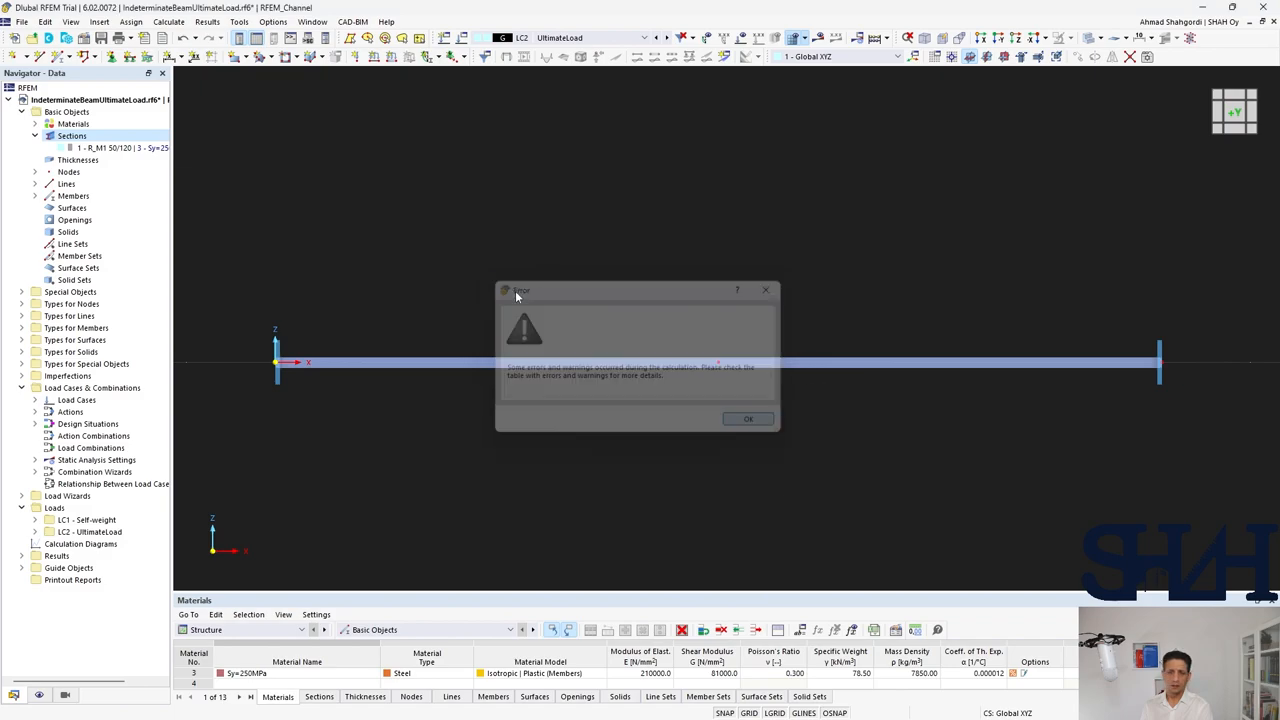
pyautogui.click(748, 420)
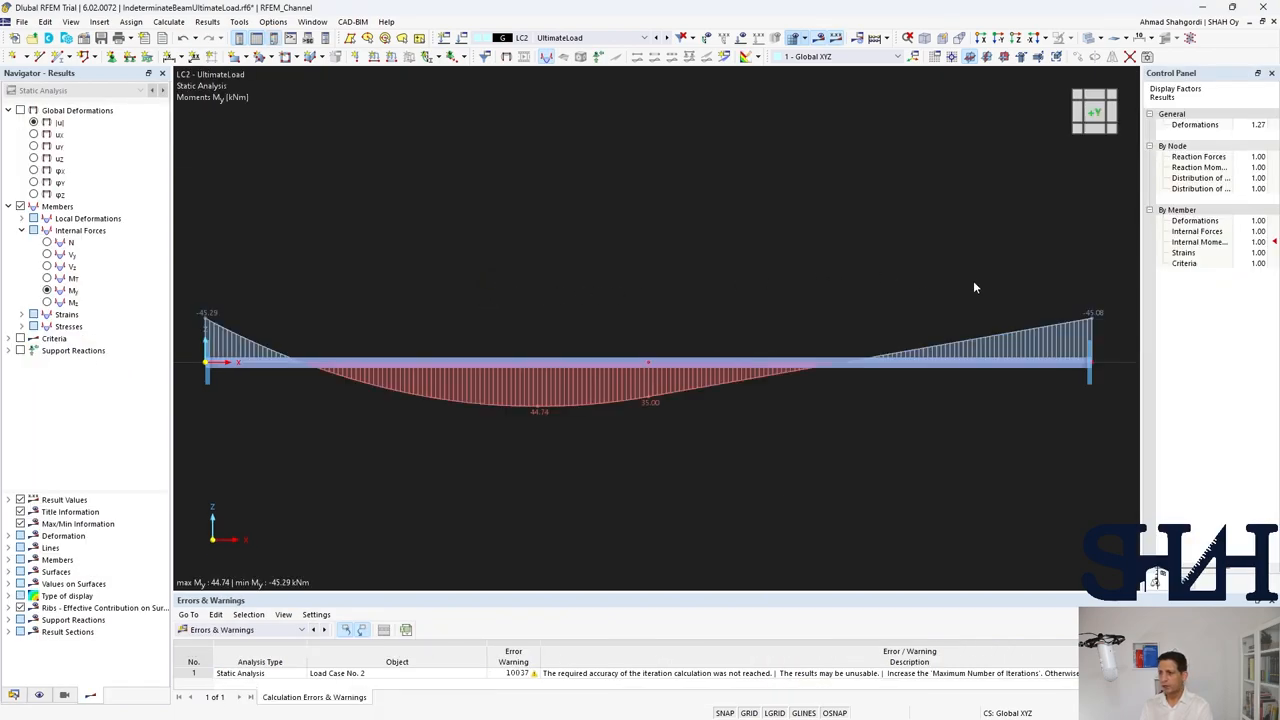
pyautogui.moveTo(228, 324)
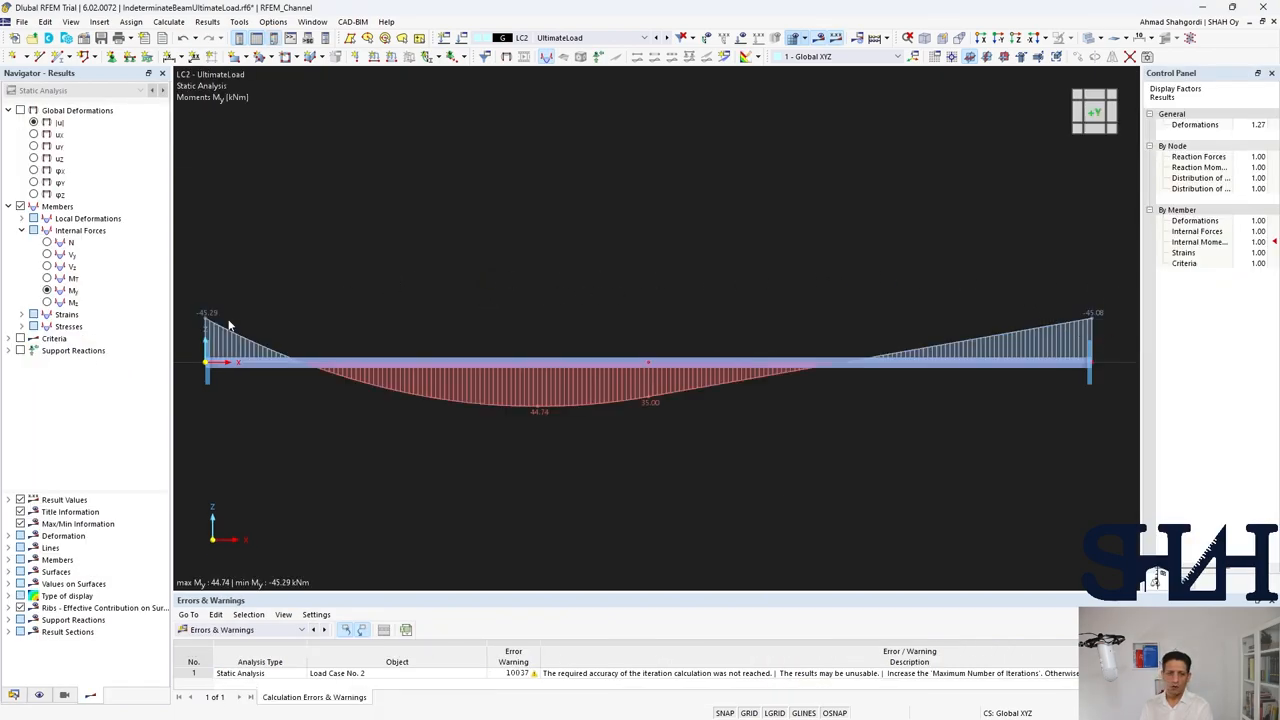
pyautogui.moveTo(204, 344)
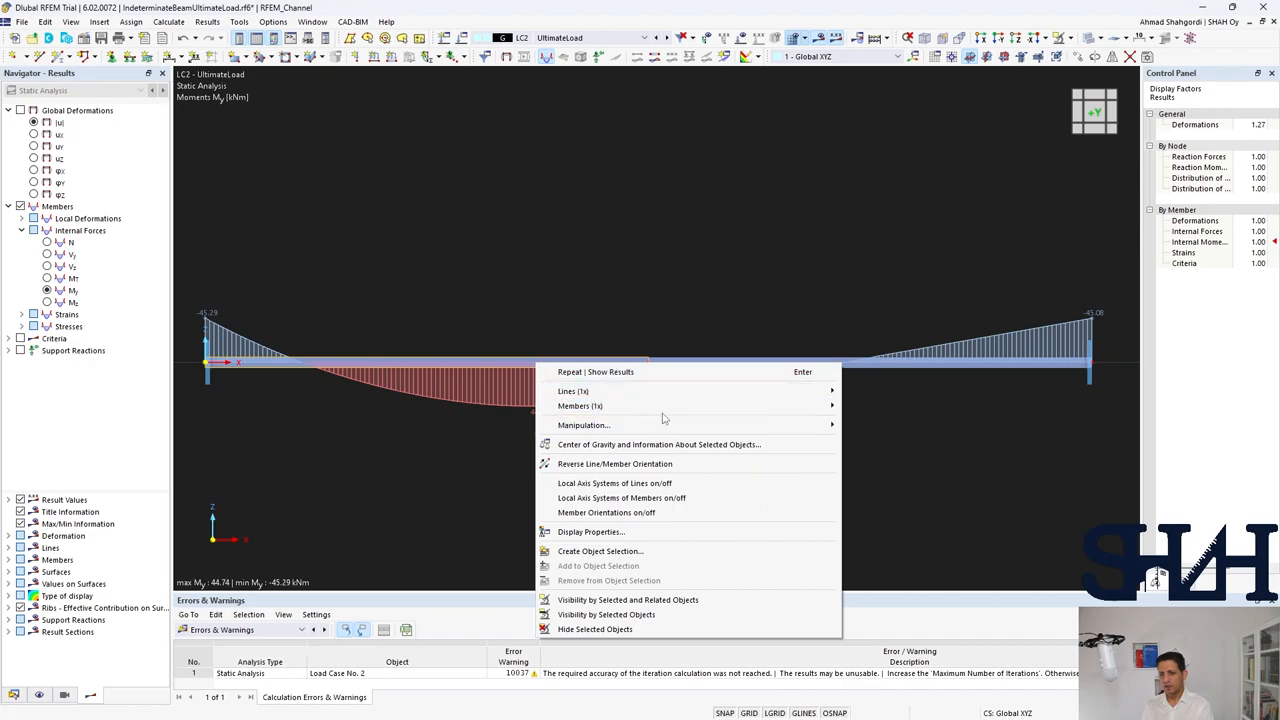
pyautogui.moveTo(580, 404)
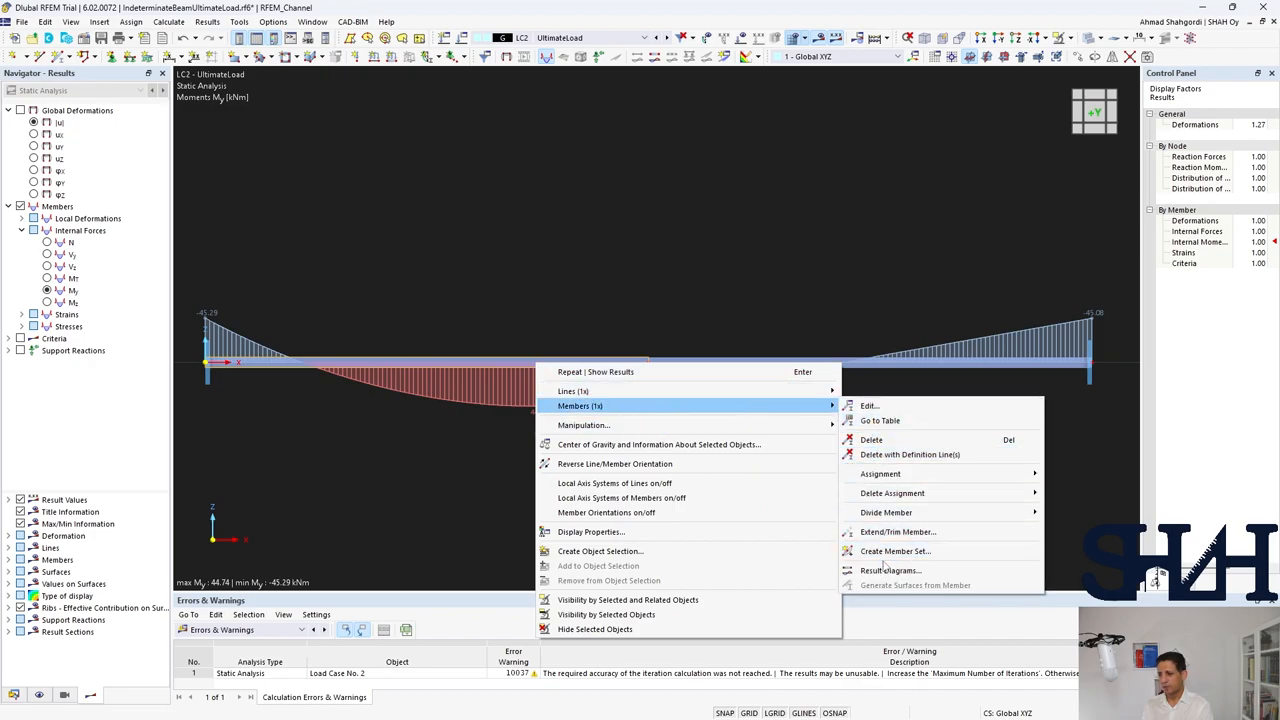
pyautogui.click(890, 570)
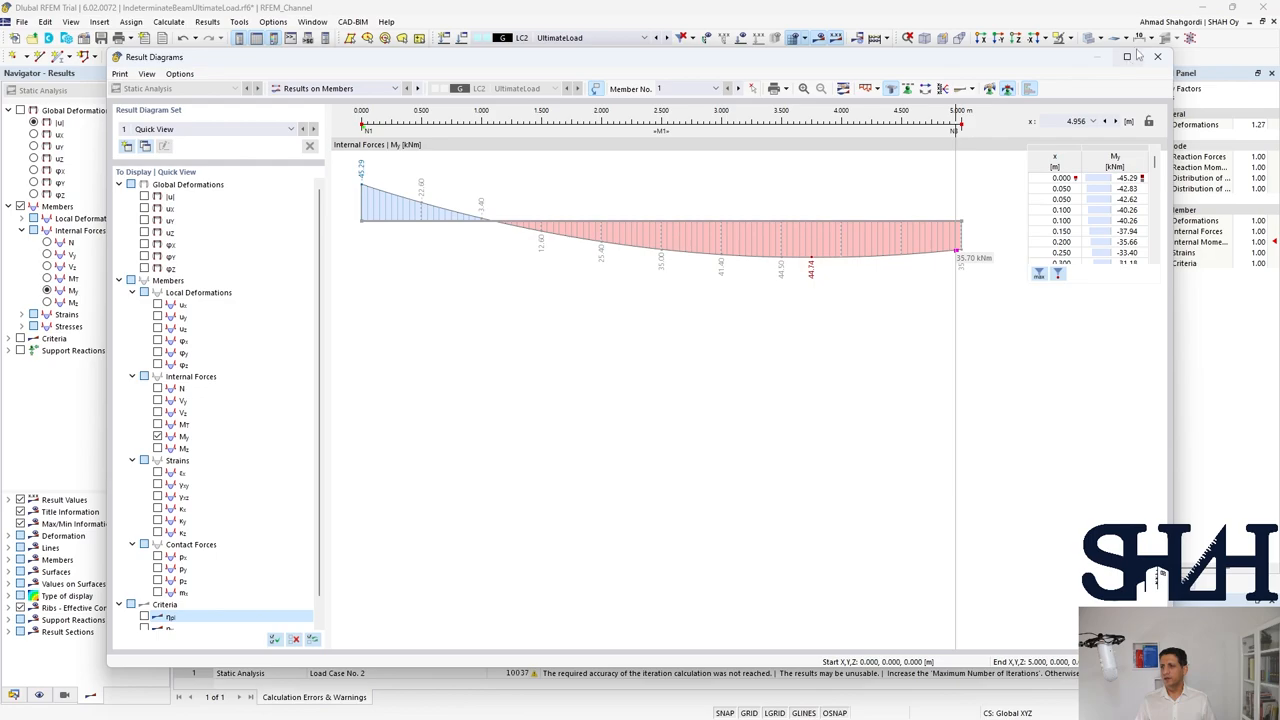
pyautogui.click(1156, 58)
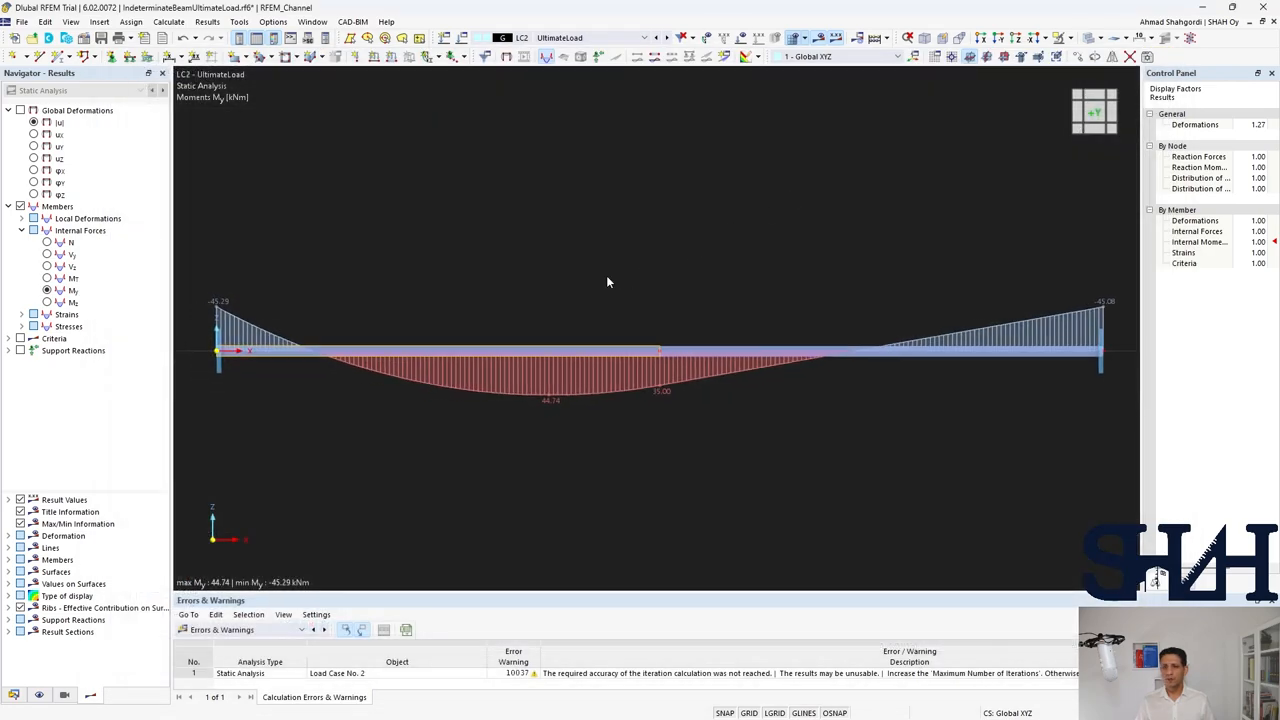
pyautogui.moveTo(608, 280); pyautogui.dragTo(524, 334)
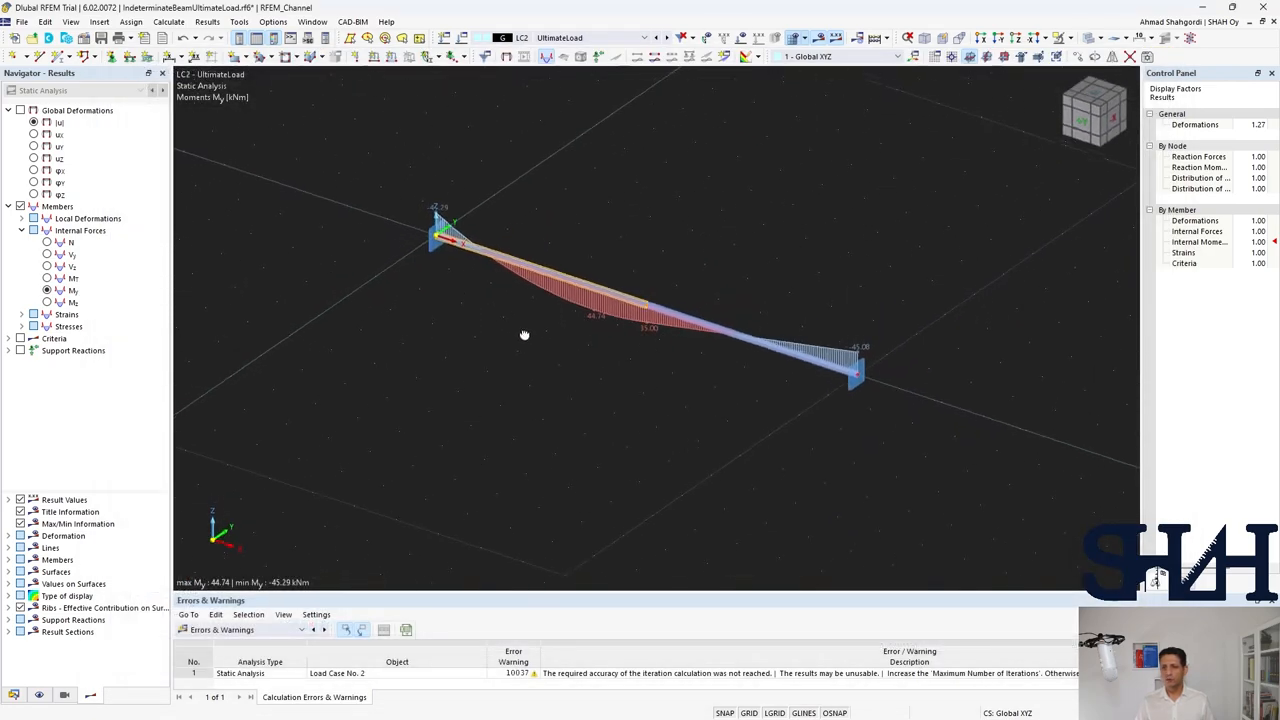